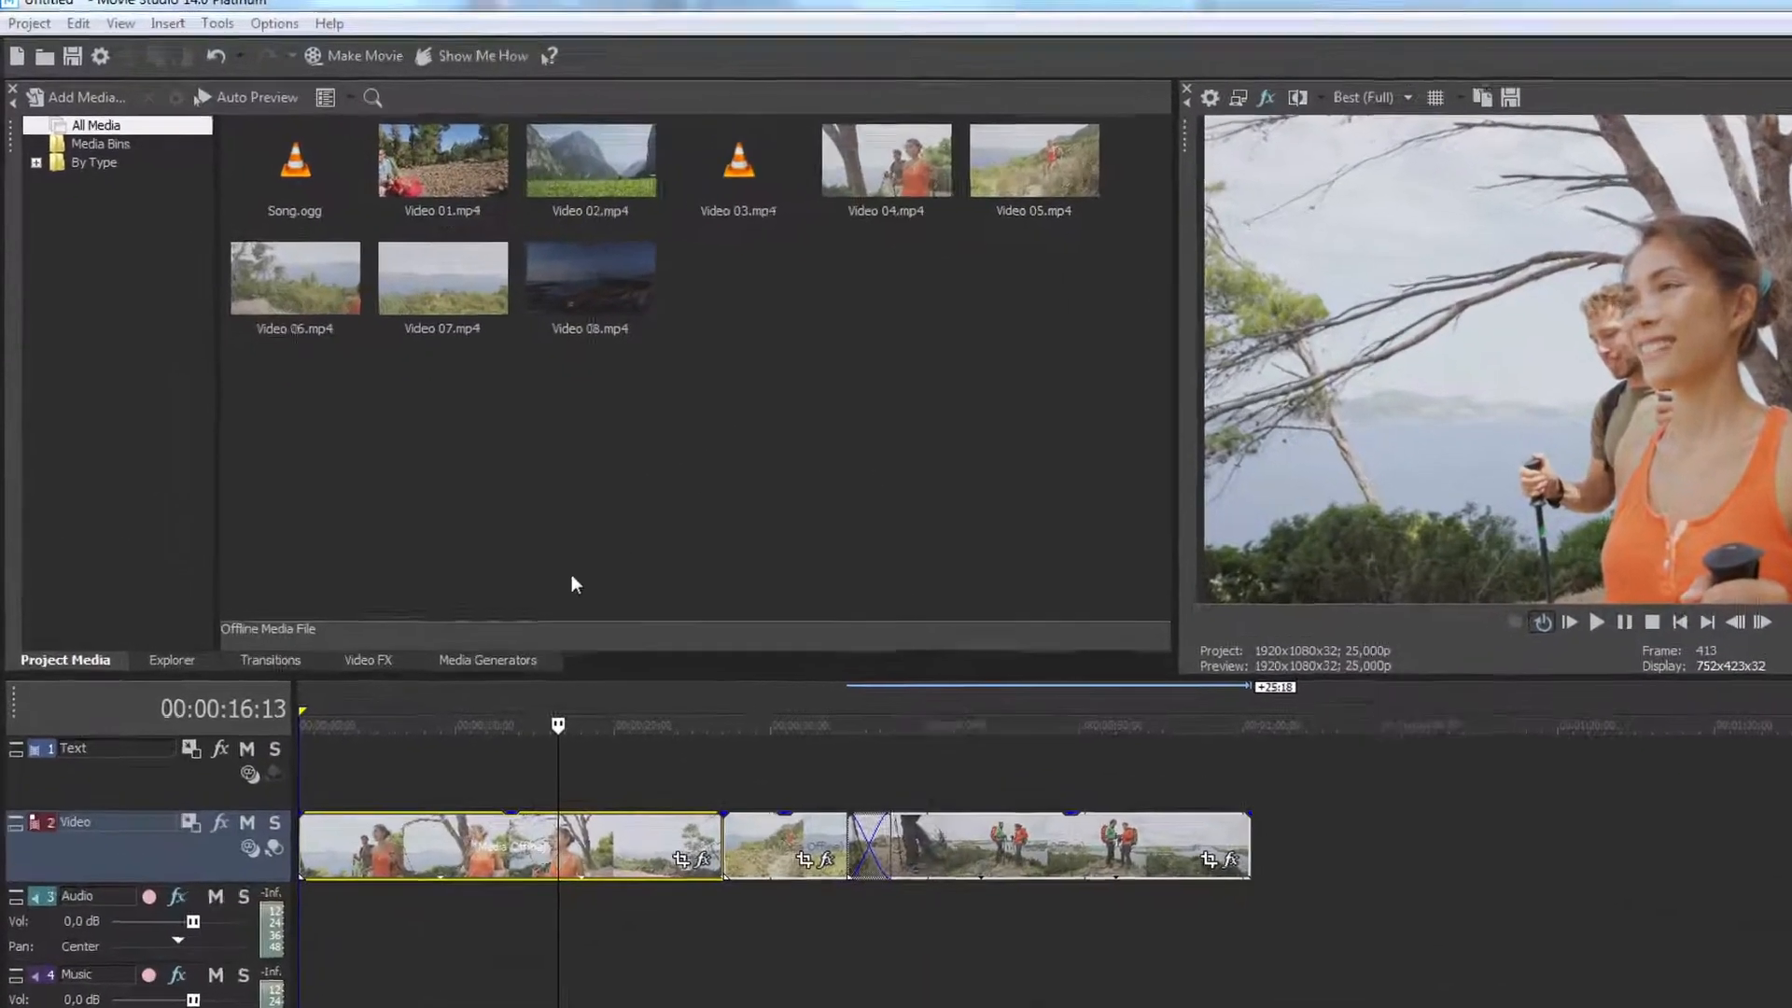
Browse the Film Grain, Cookie Cutter and Color Curves effects, ending on Brightness and Contrast presets
{"action": "left_click", "coordinate": [367, 661]}
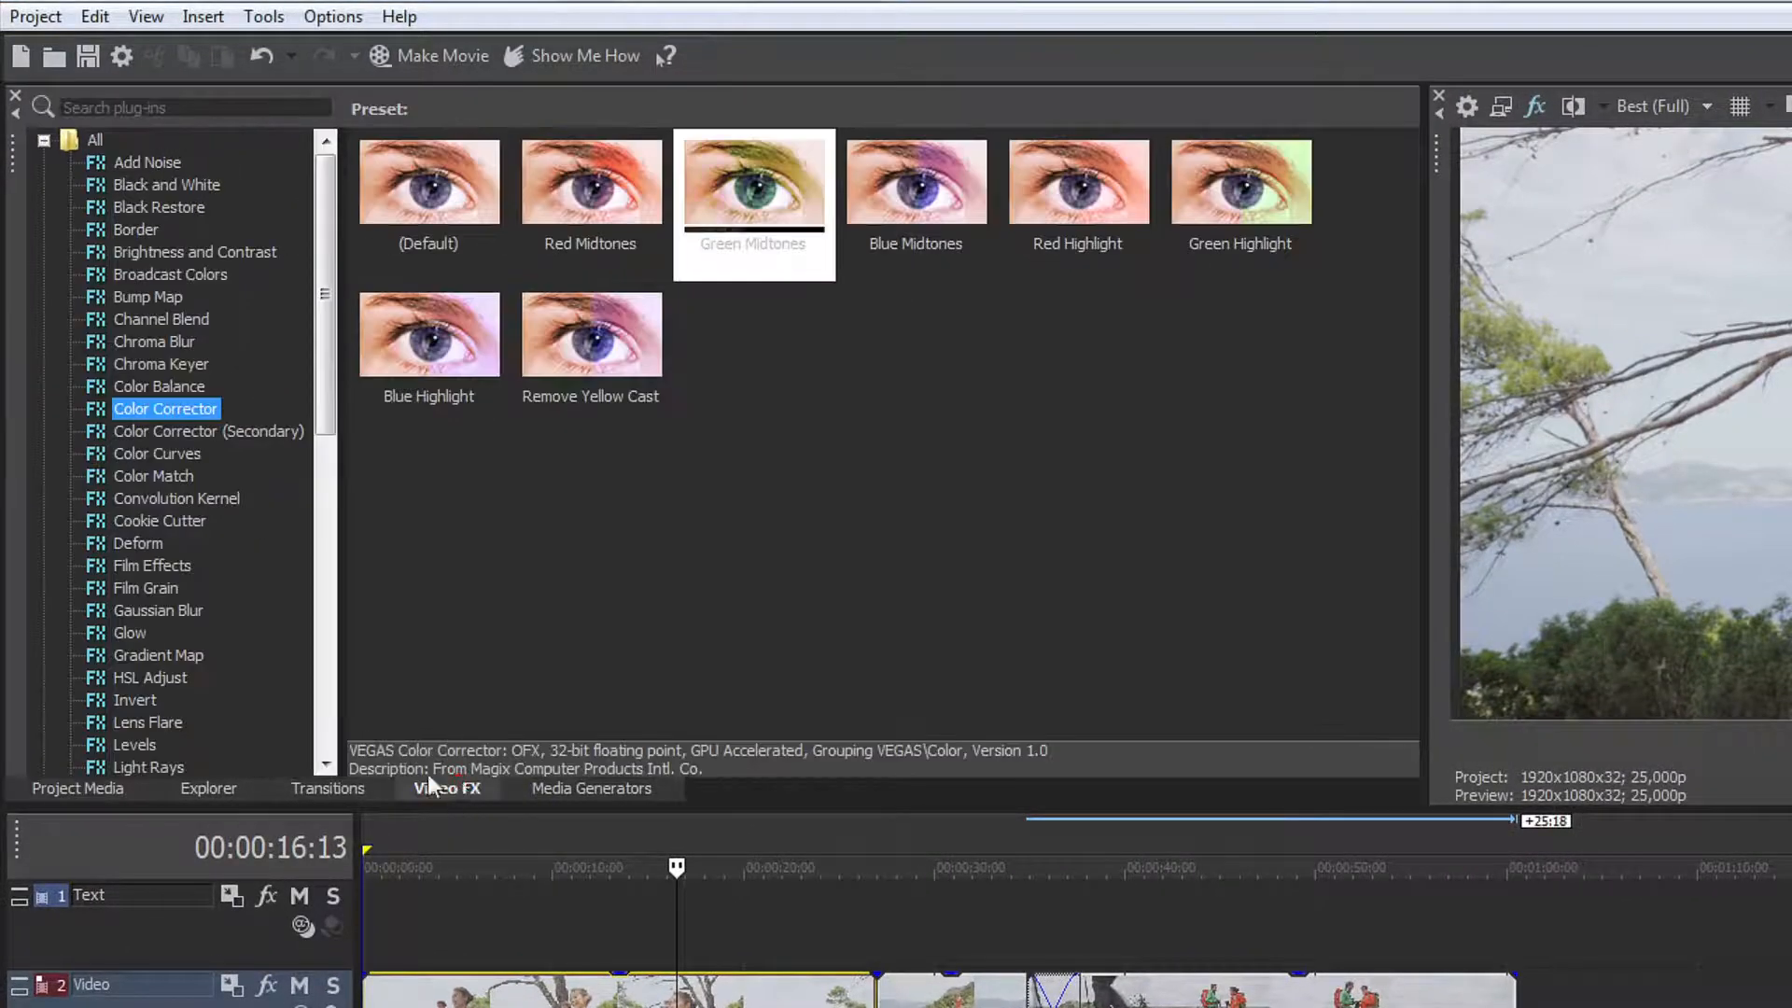
{"action": "left_click", "coordinate": [146, 587]}
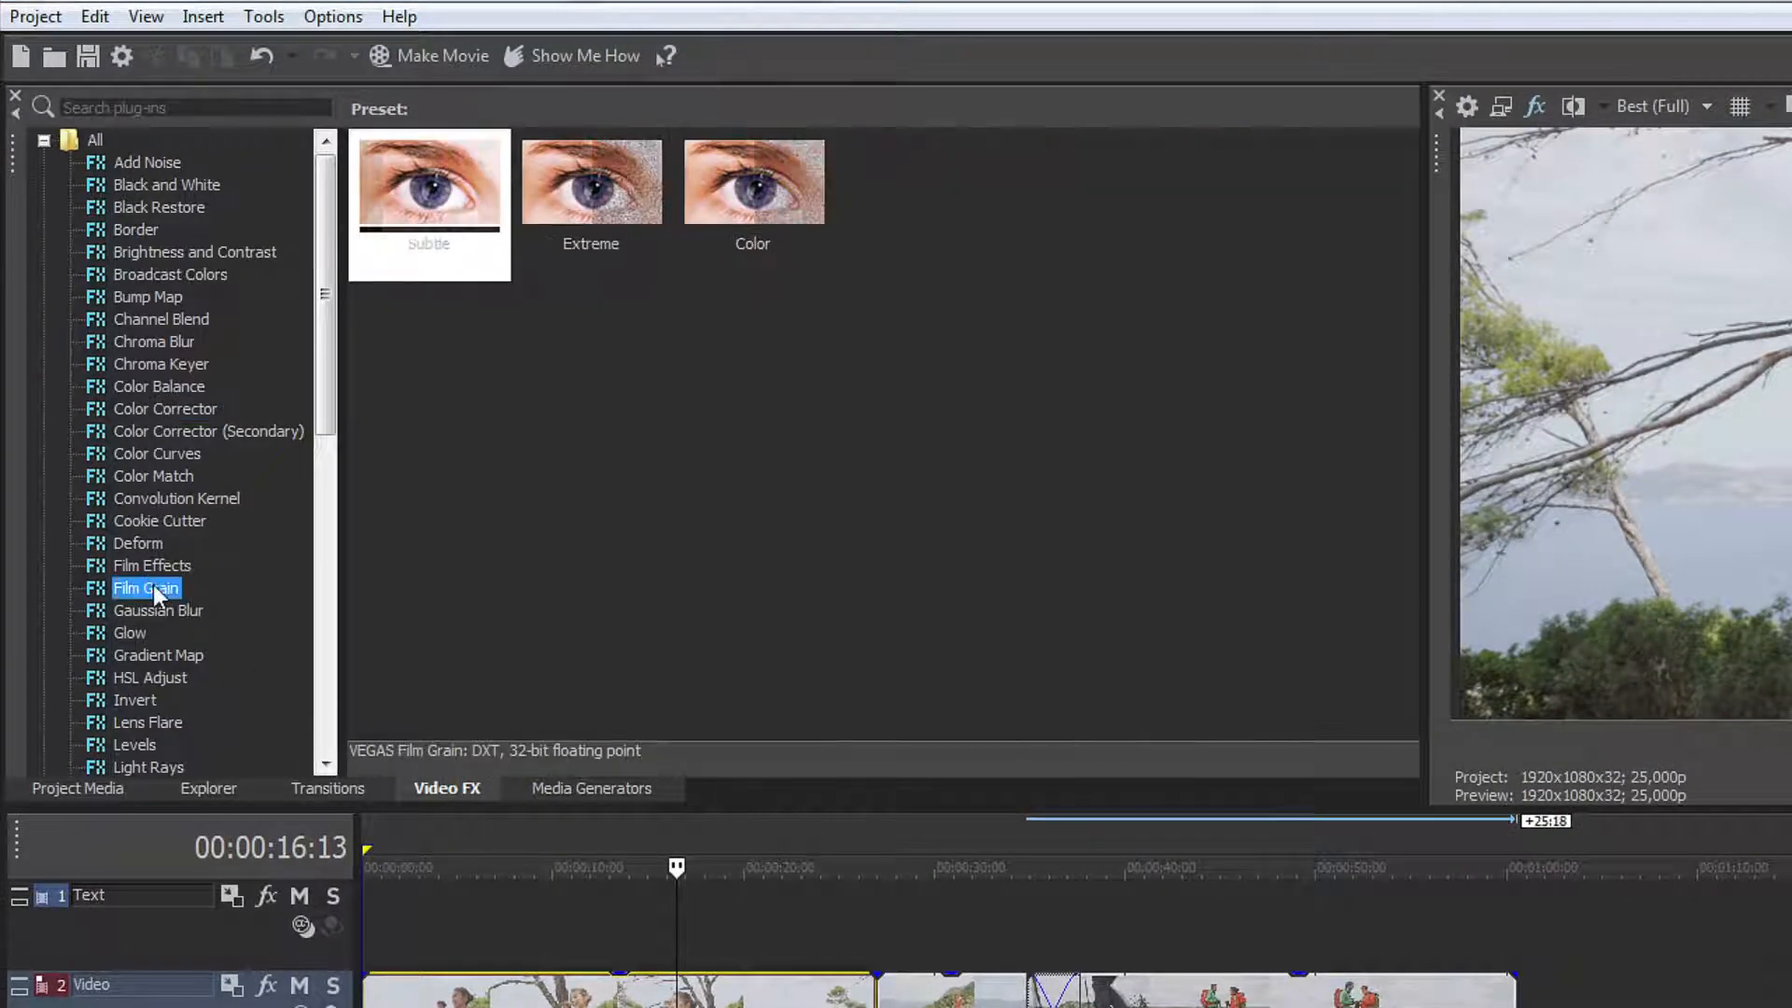
{"action": "left_click", "coordinate": [160, 520]}
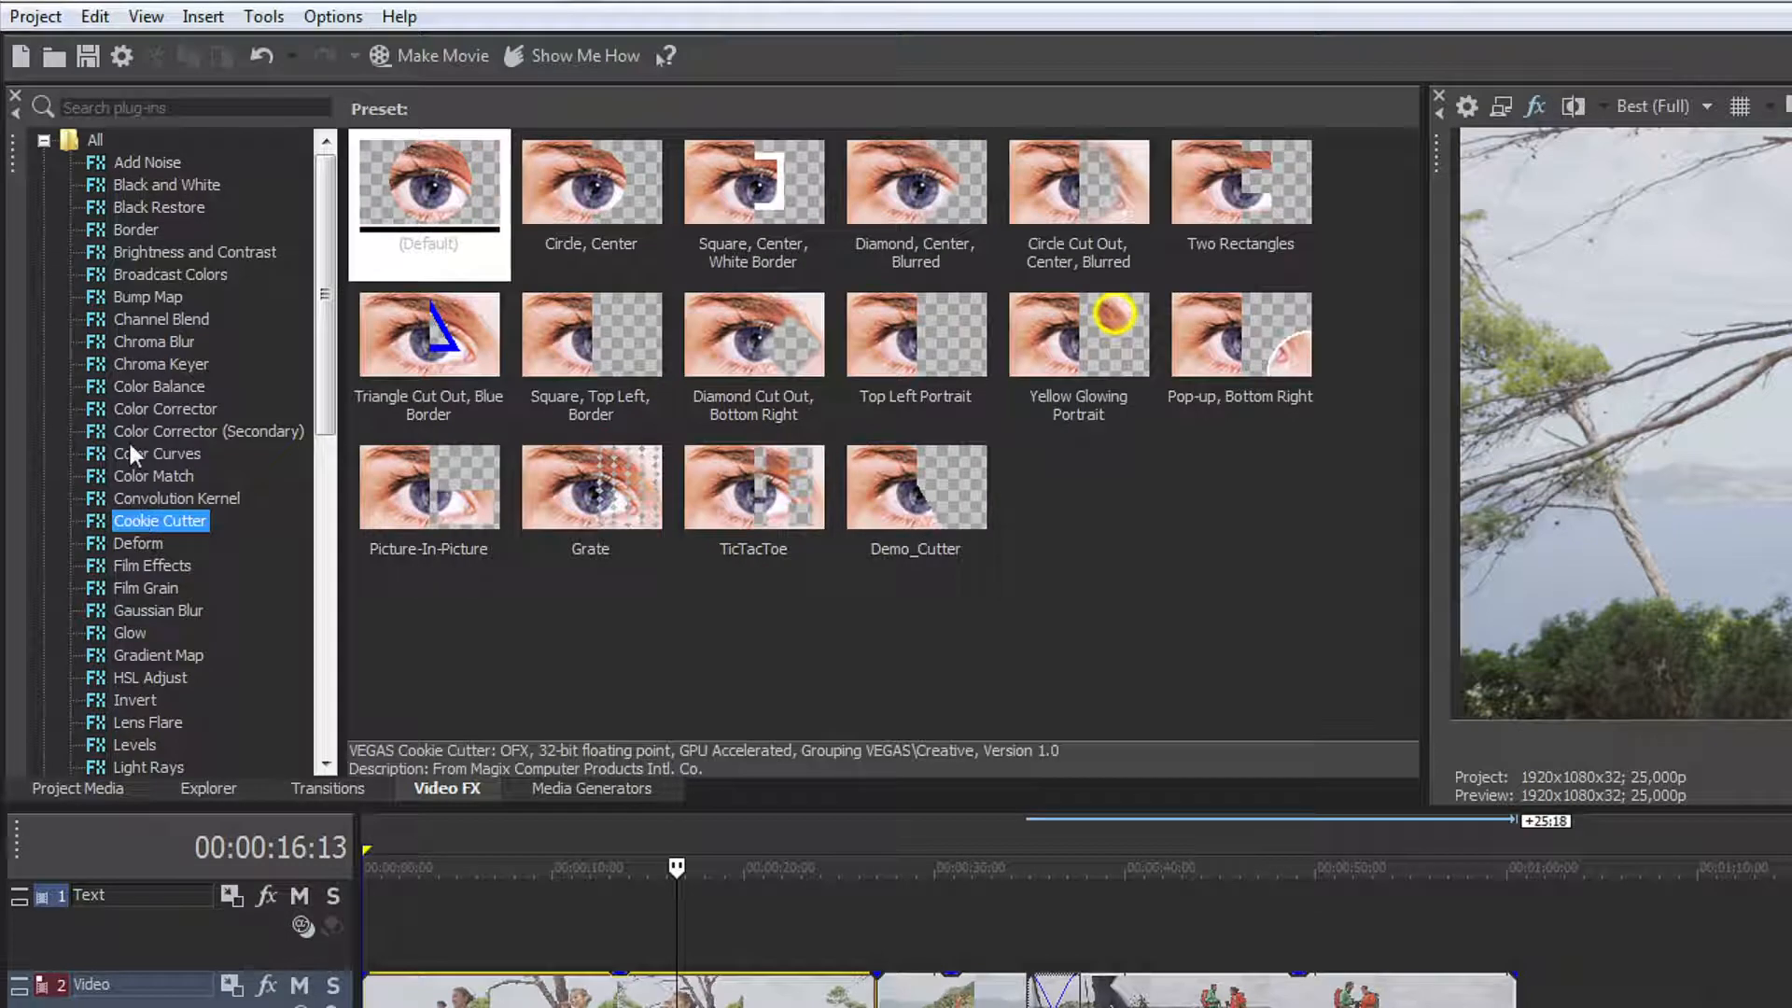
{"action": "left_click", "coordinate": [158, 454]}
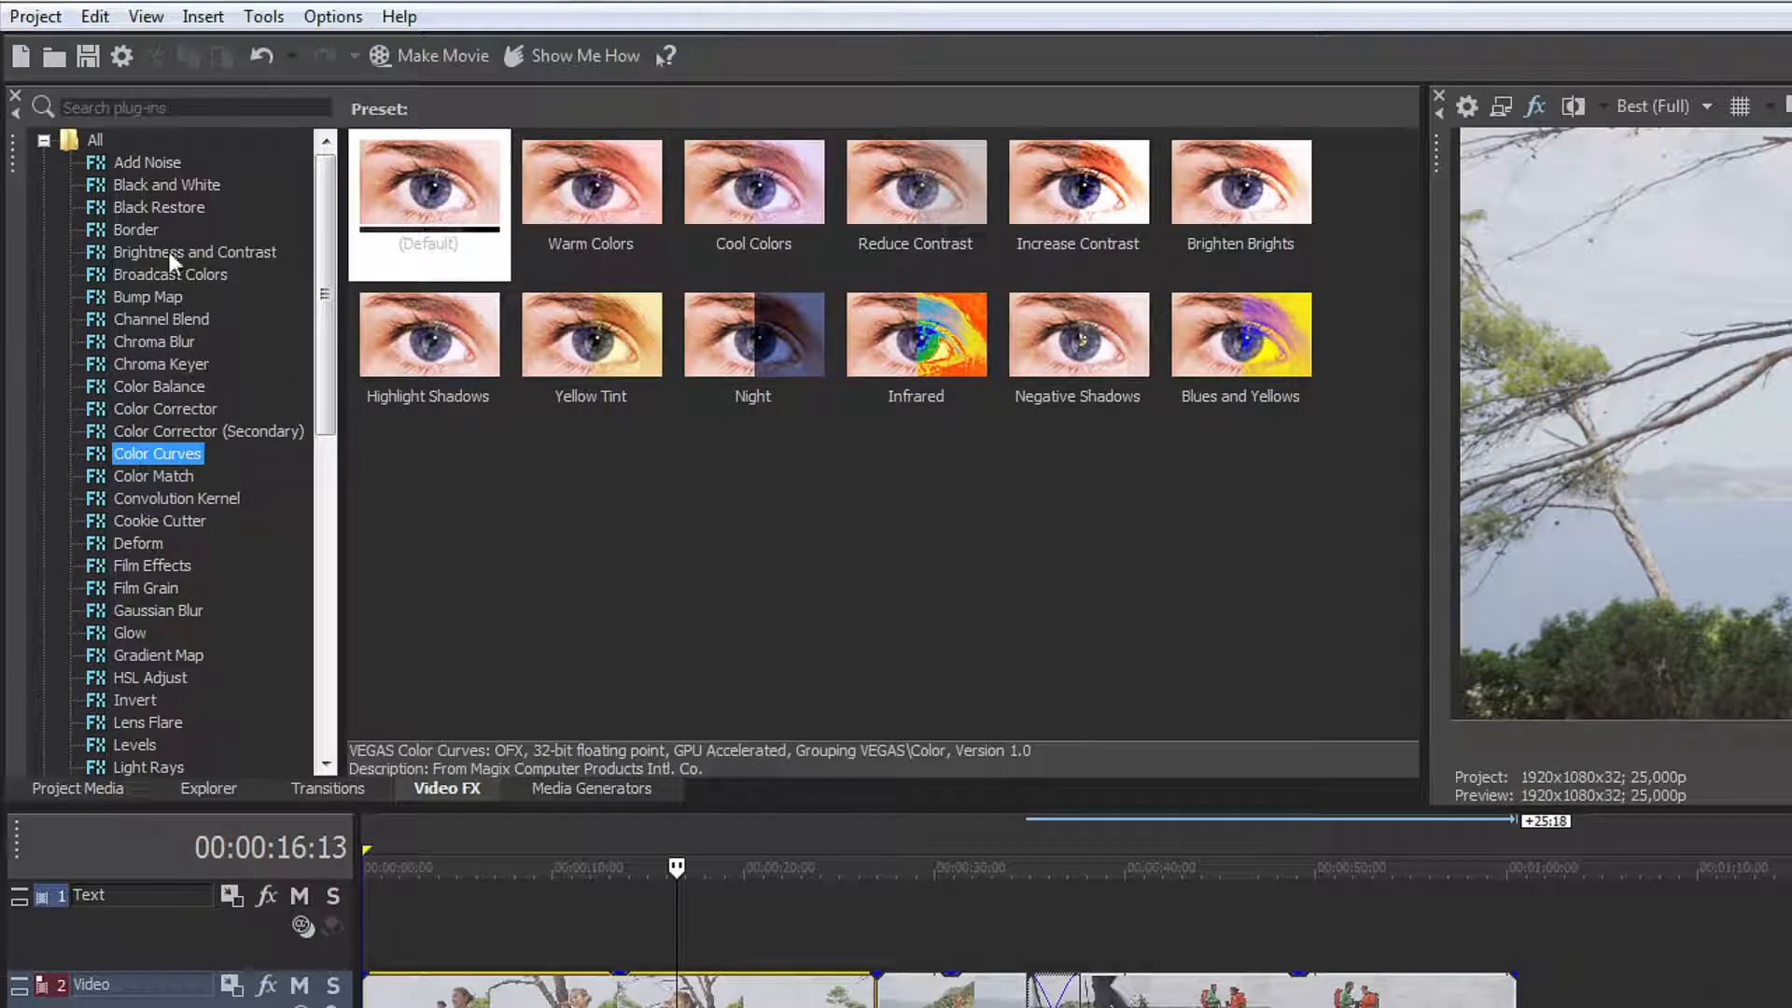
{"action": "left_click", "coordinate": [194, 251]}
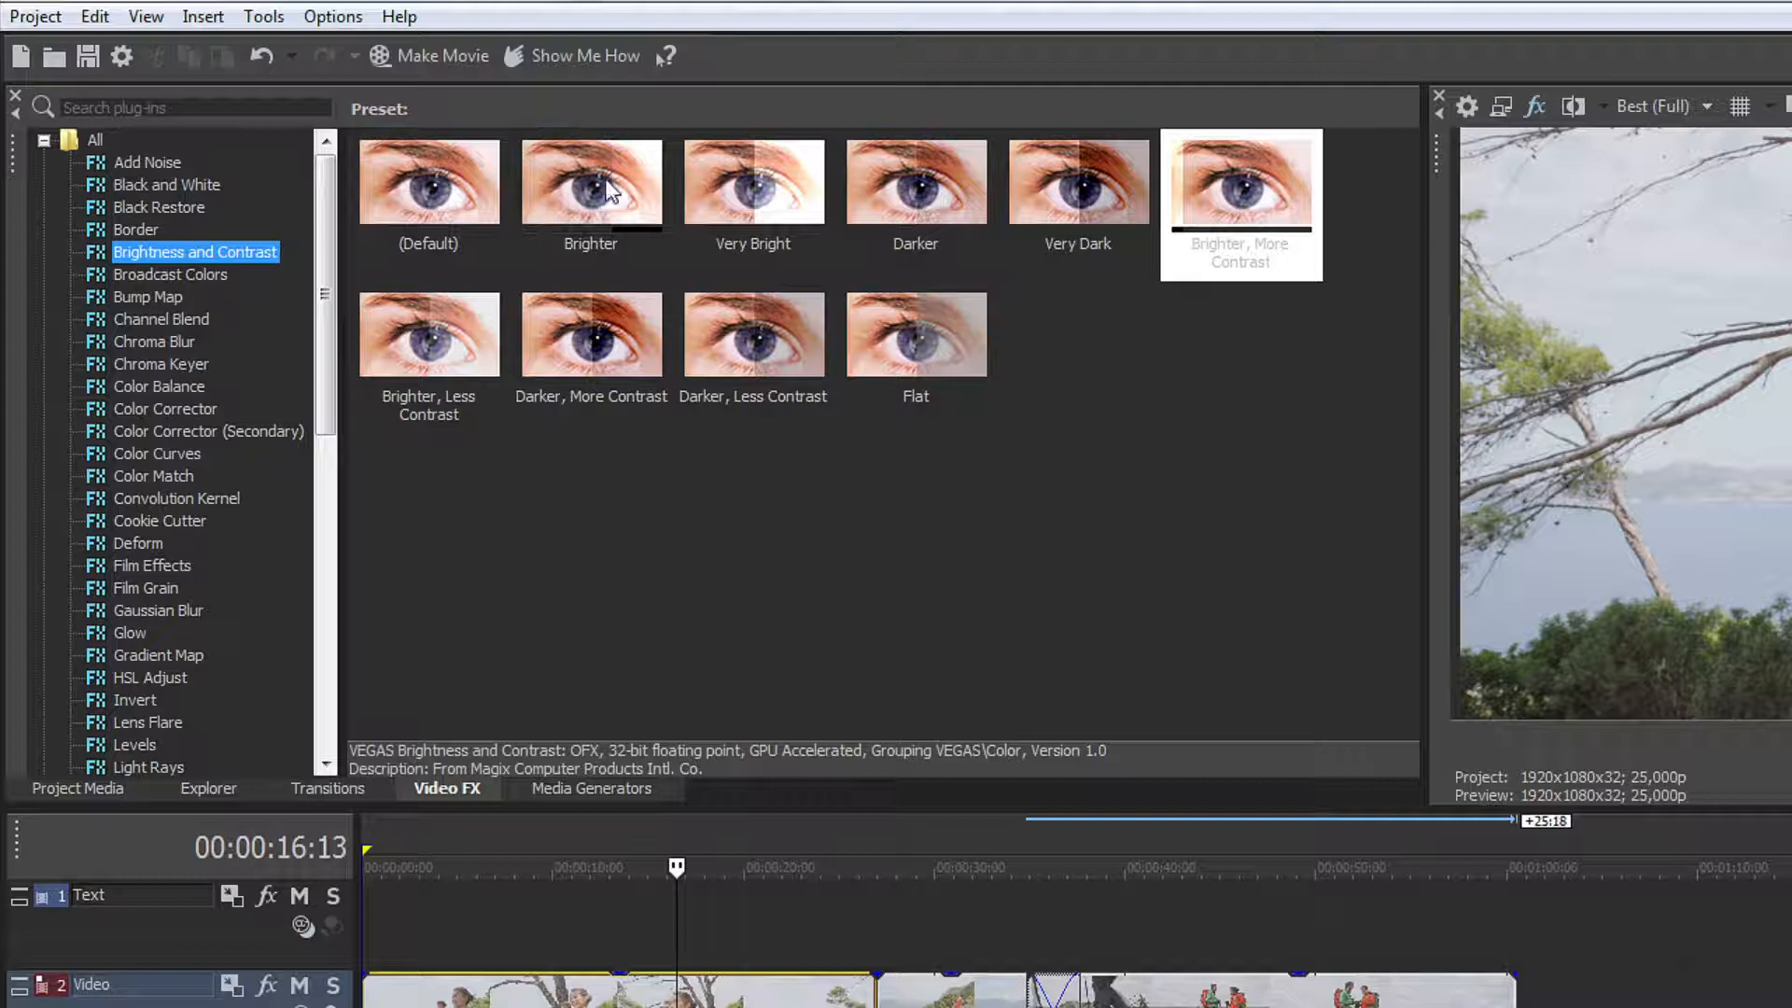
{"action": "mouse_move", "coordinate": [954, 190]}
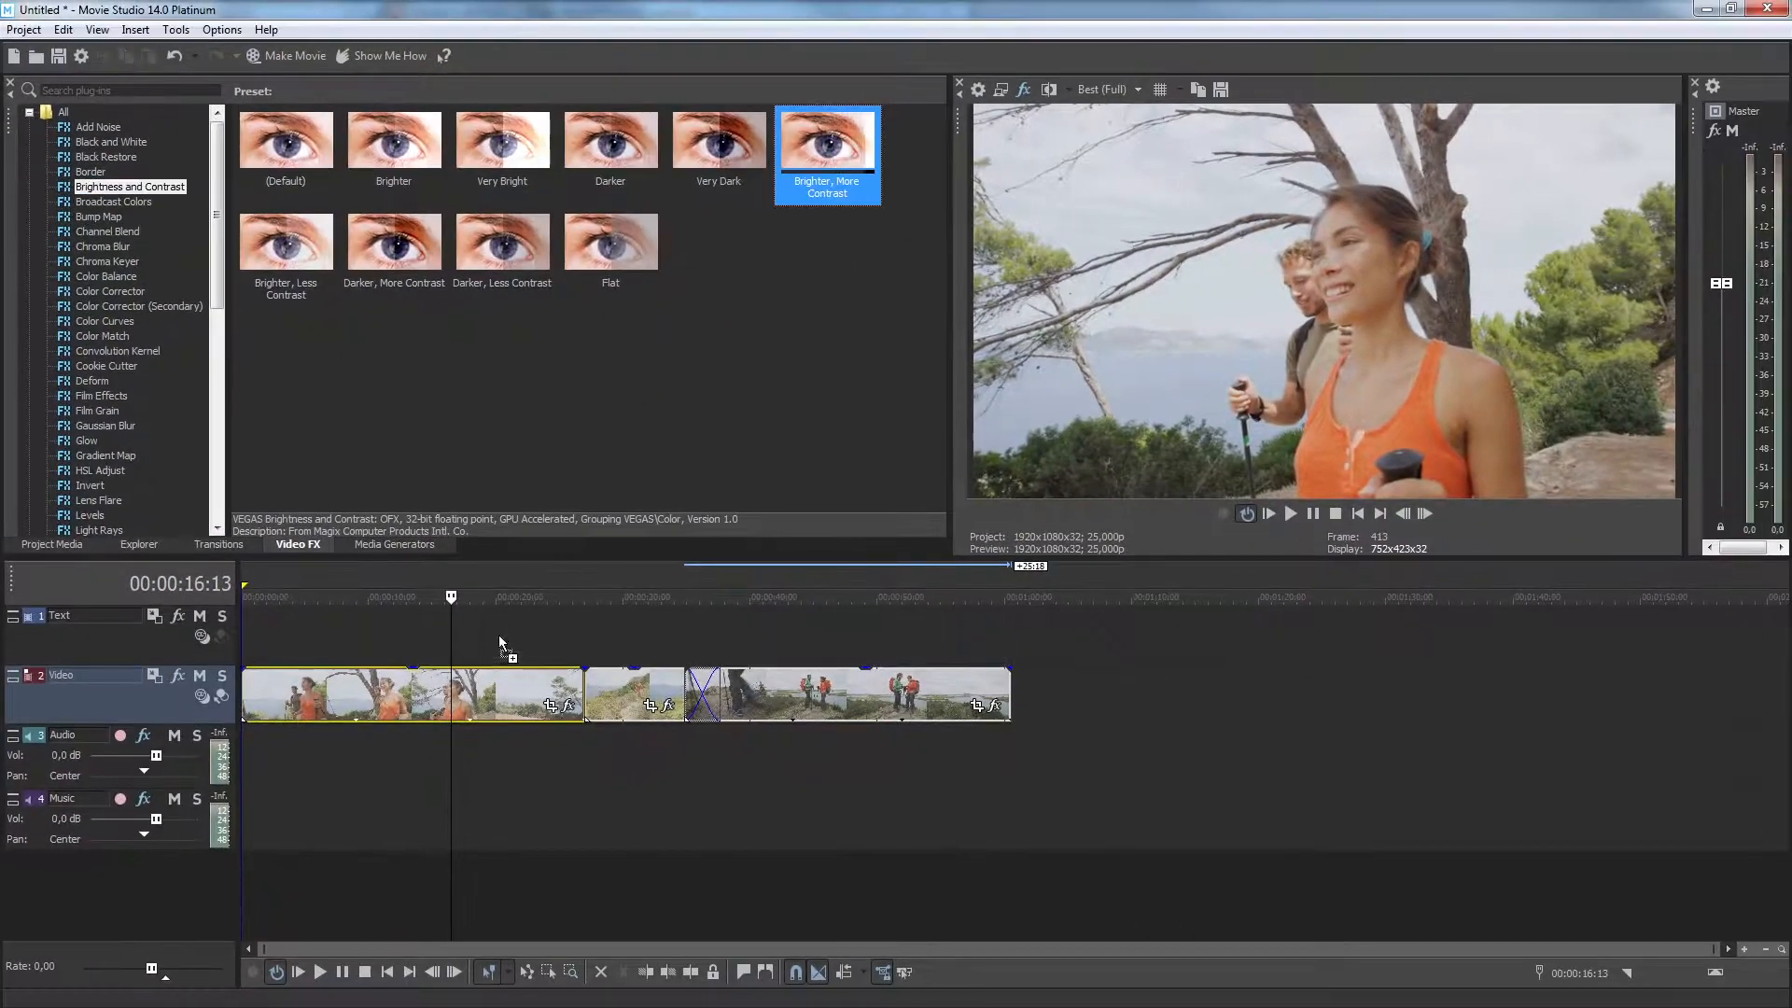
Apply the 'Brighter, More Contrast' Brightness and Contrast preset to the Video 04 clip
{"action": "double_click", "coordinate": [826, 138]}
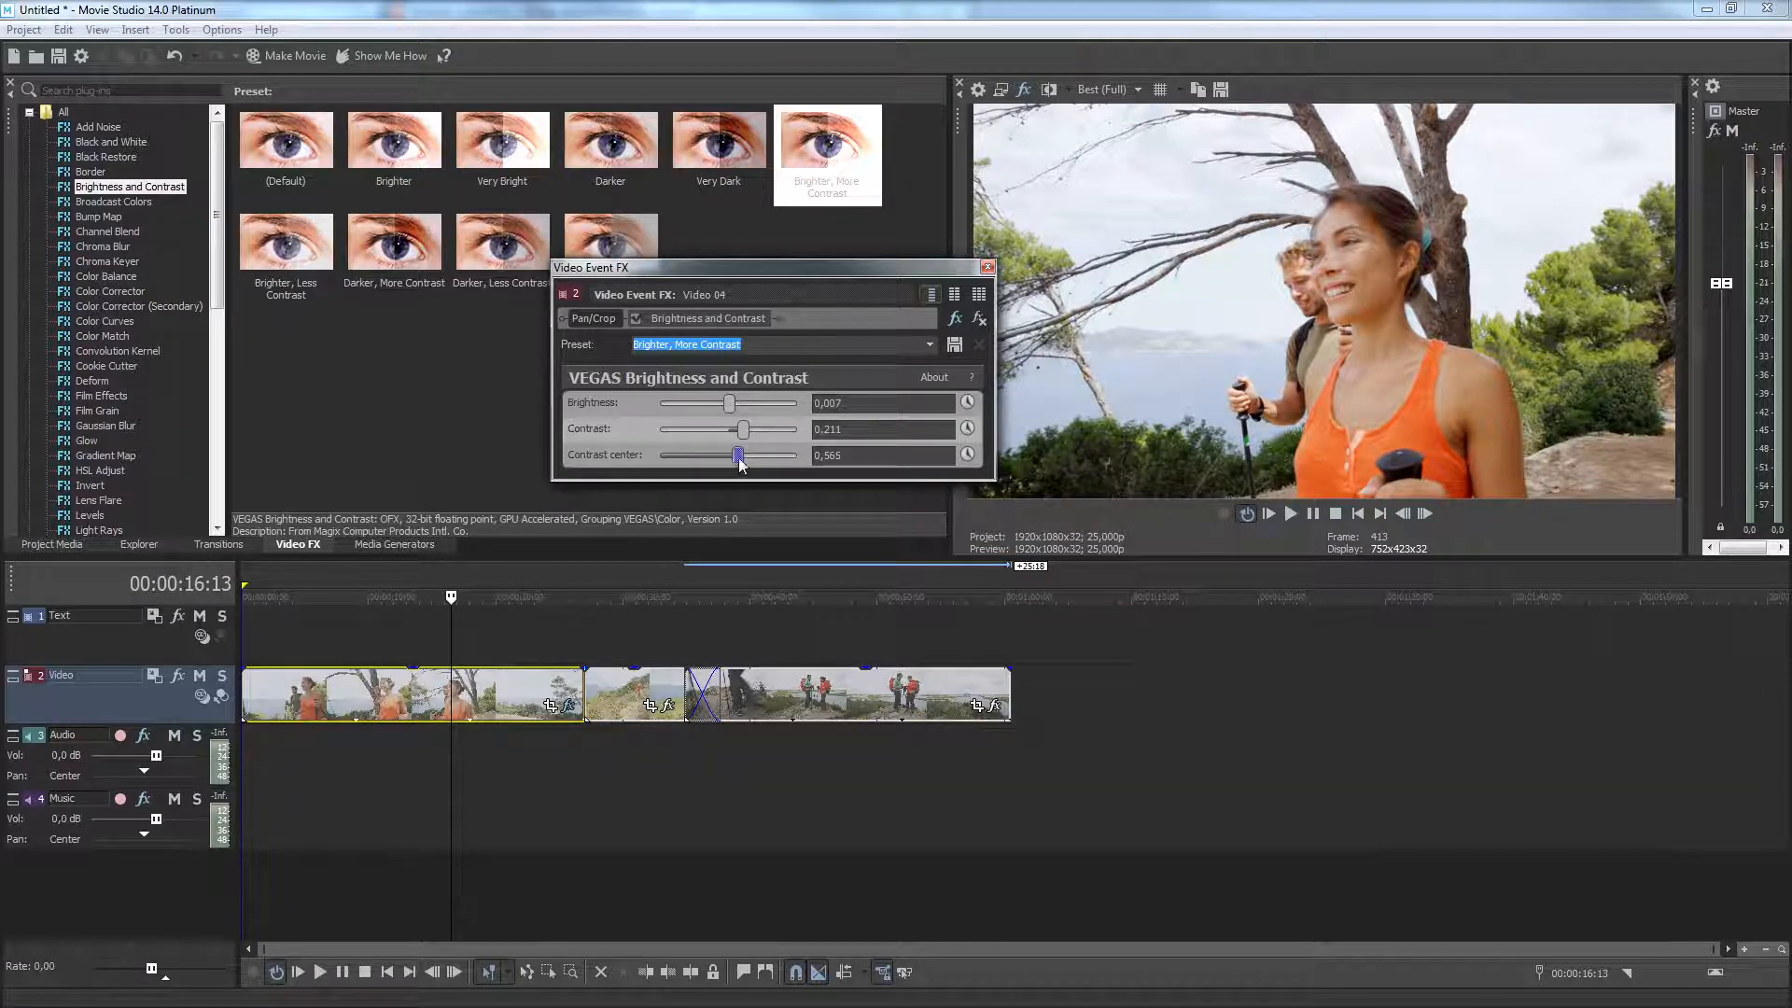
{"action": "mouse_move", "coordinate": [762, 450]}
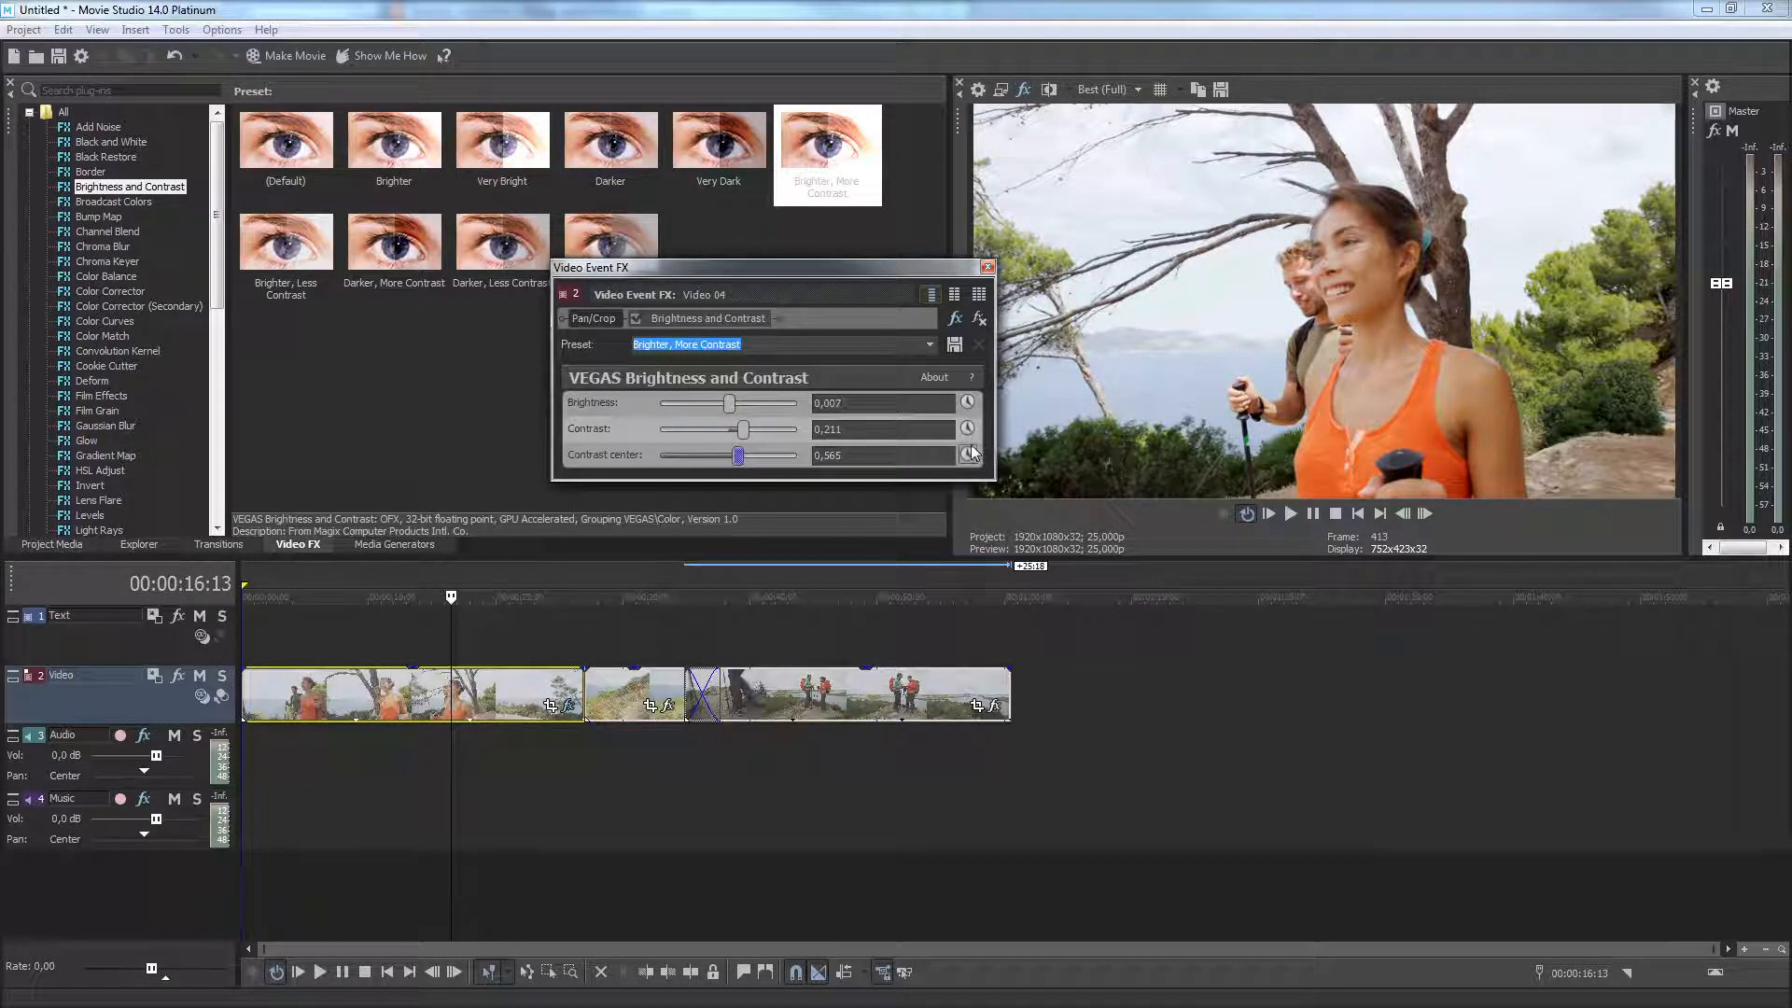
{"action": "mouse_move", "coordinate": [969, 454]}
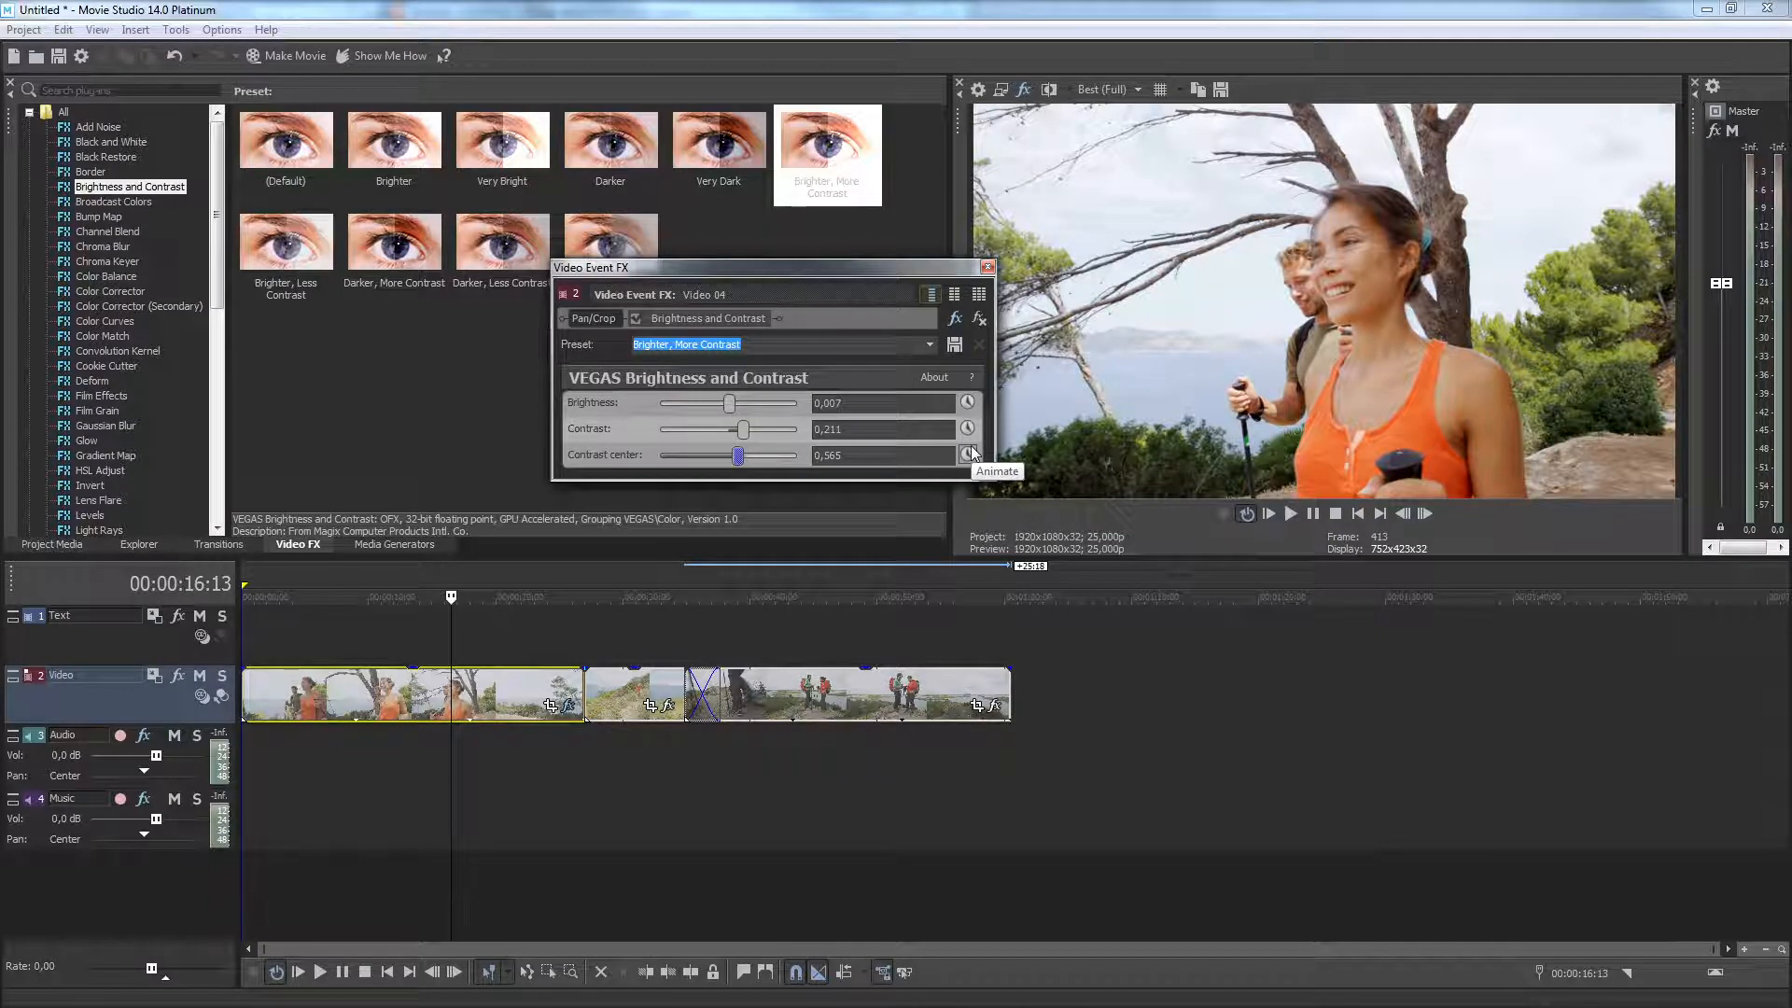
{"action": "mouse_move", "coordinate": [971, 454]}
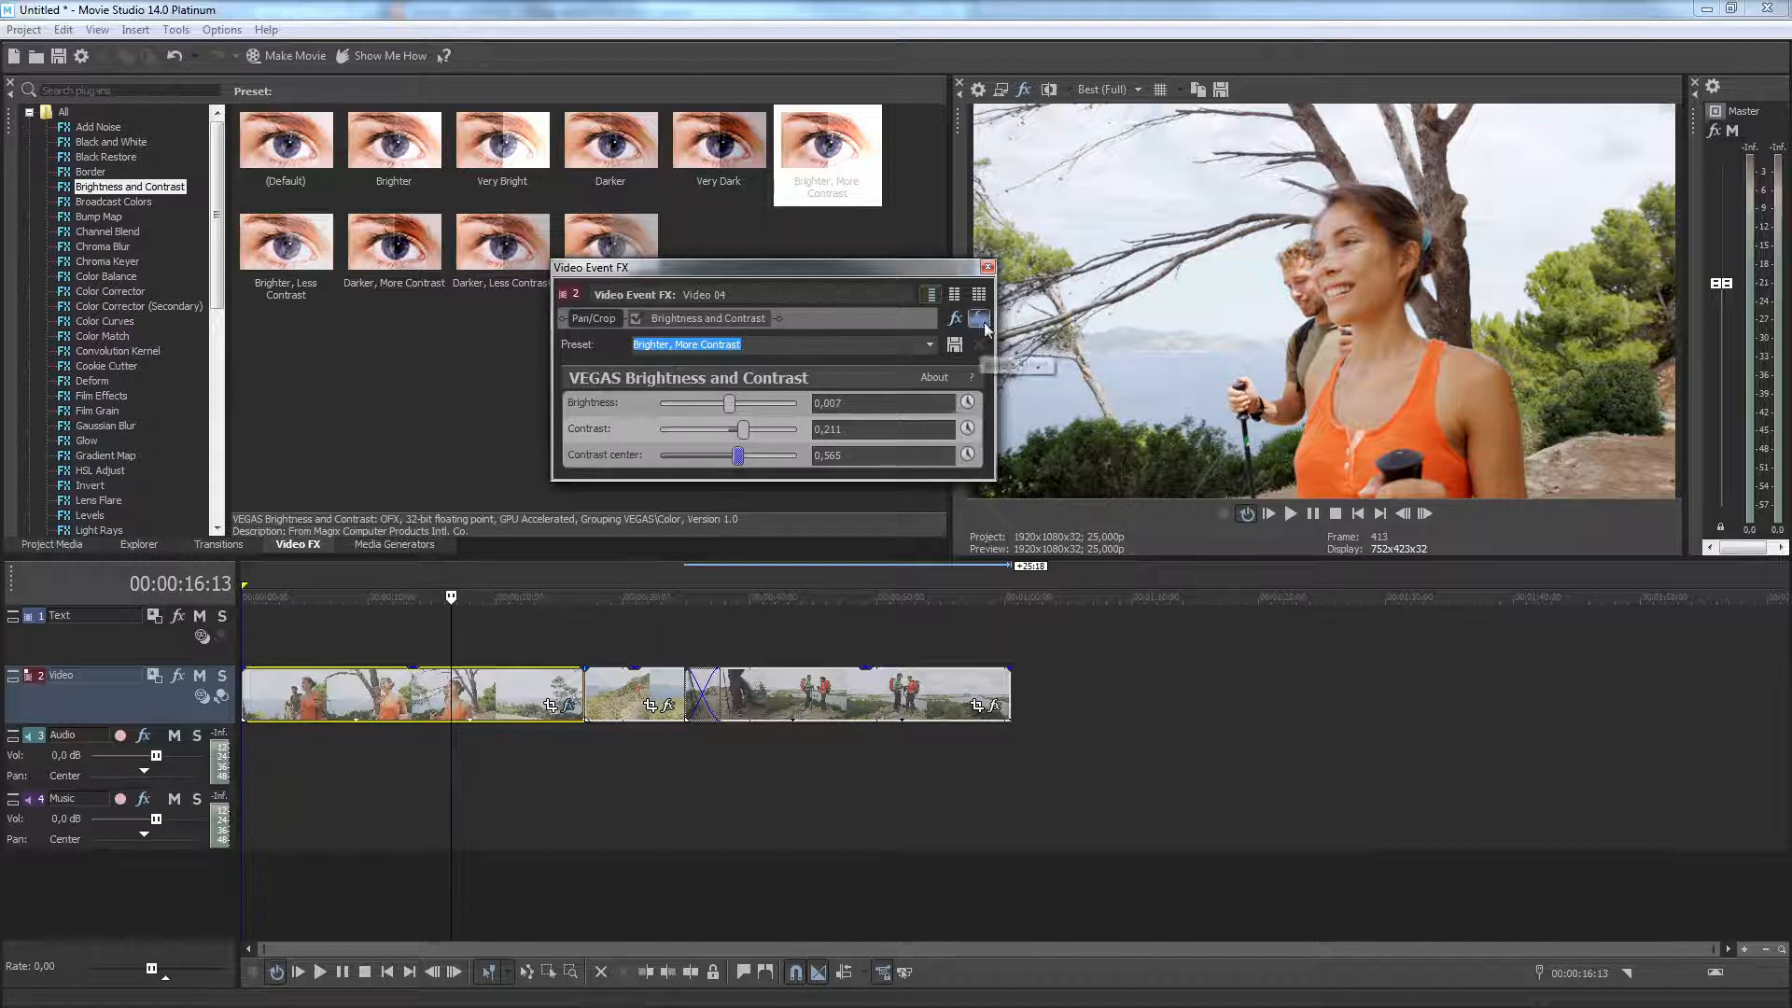
{"action": "left_click", "coordinate": [986, 266]}
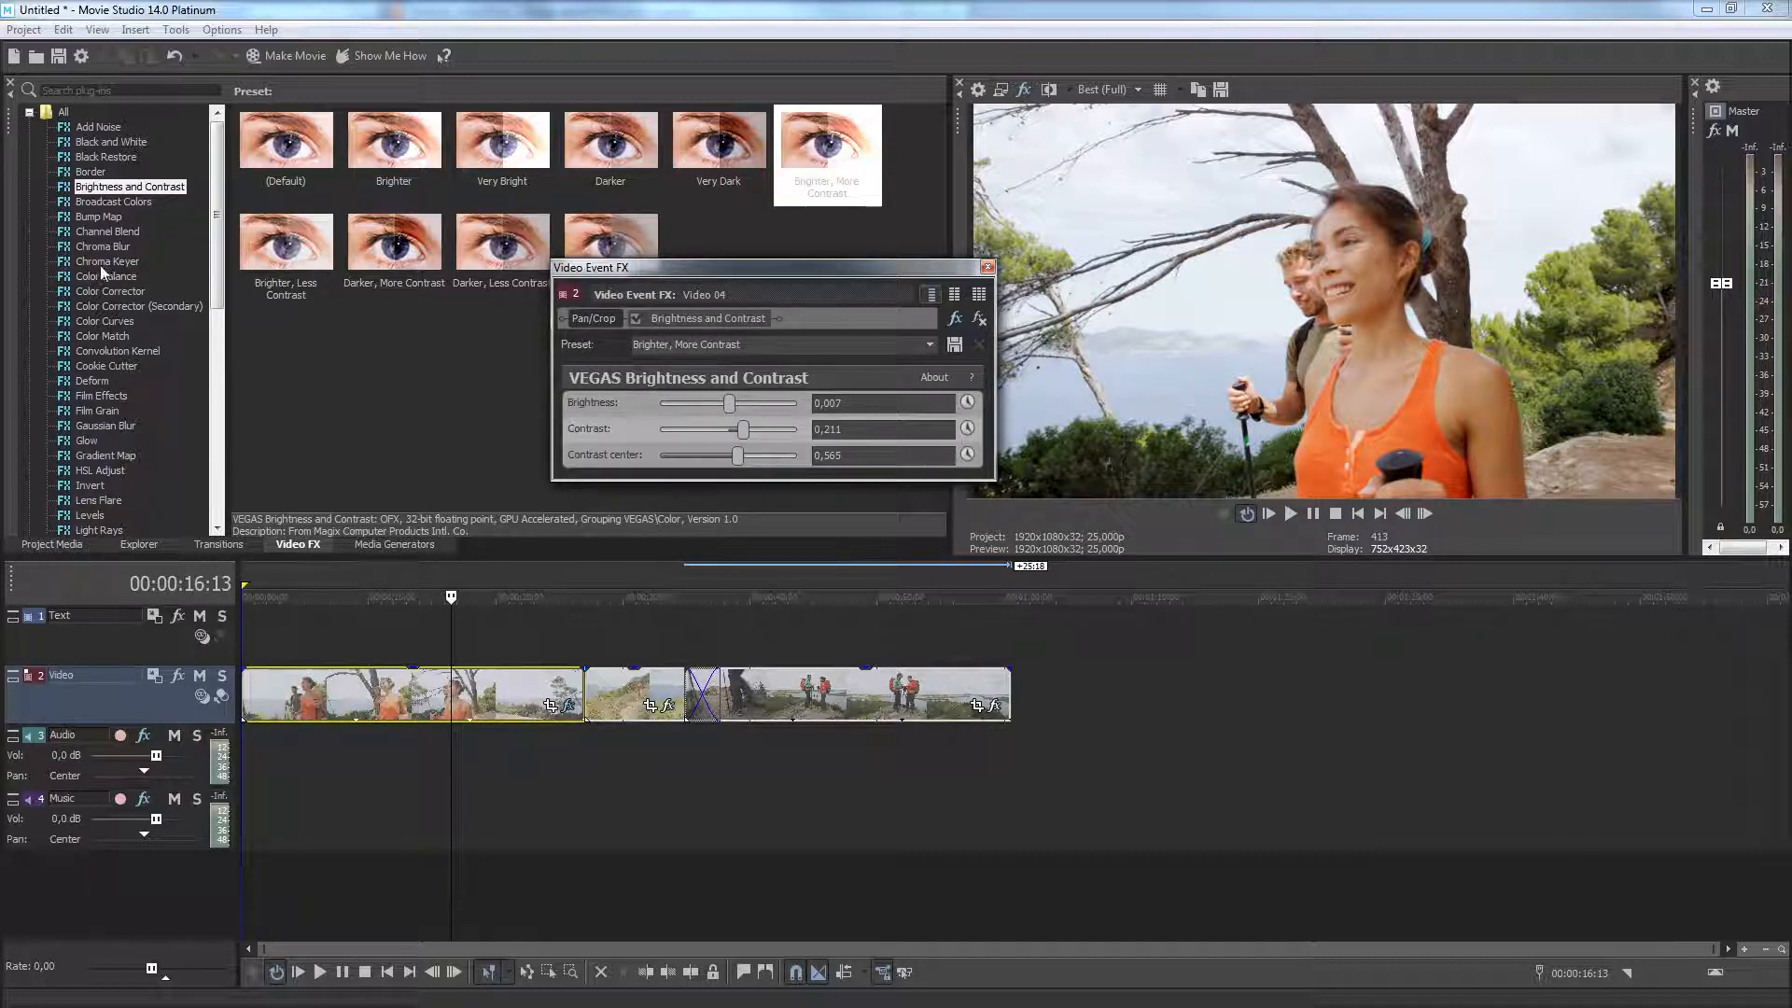
Add the Red Midtones Color Balance preset to Video 04 and lower red to about -0.031
{"action": "left_click", "coordinate": [106, 276]}
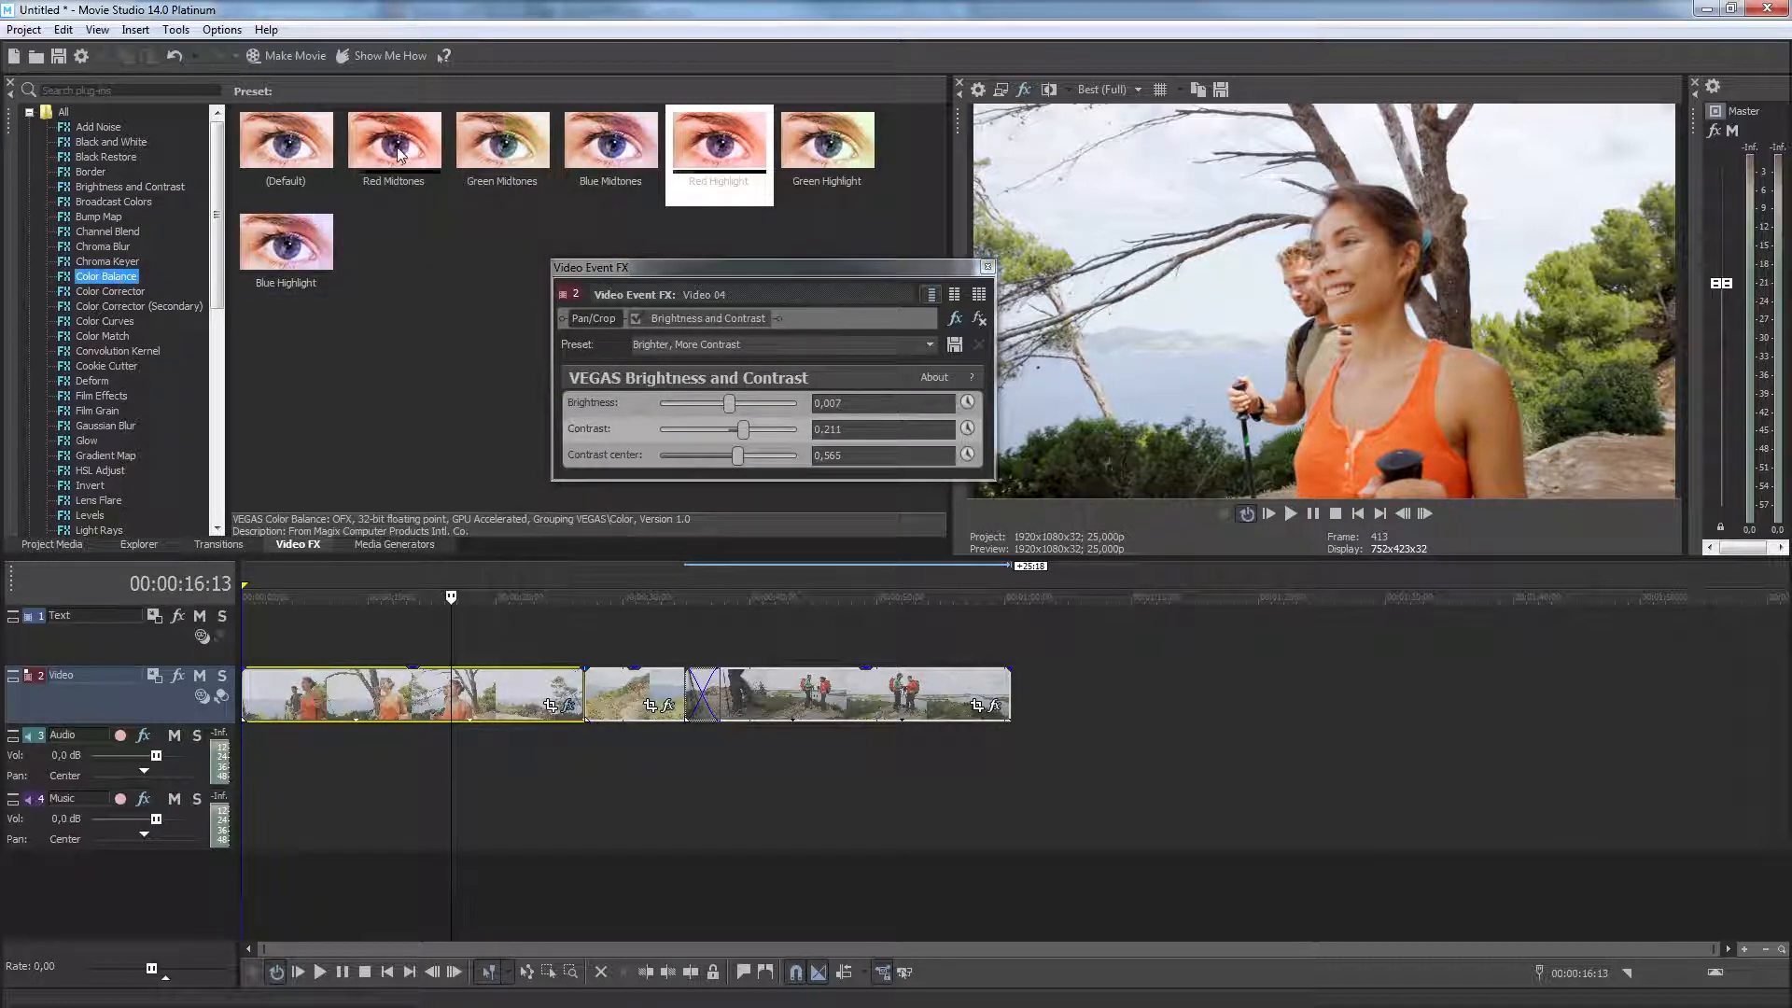
{"action": "left_click", "coordinate": [393, 142]}
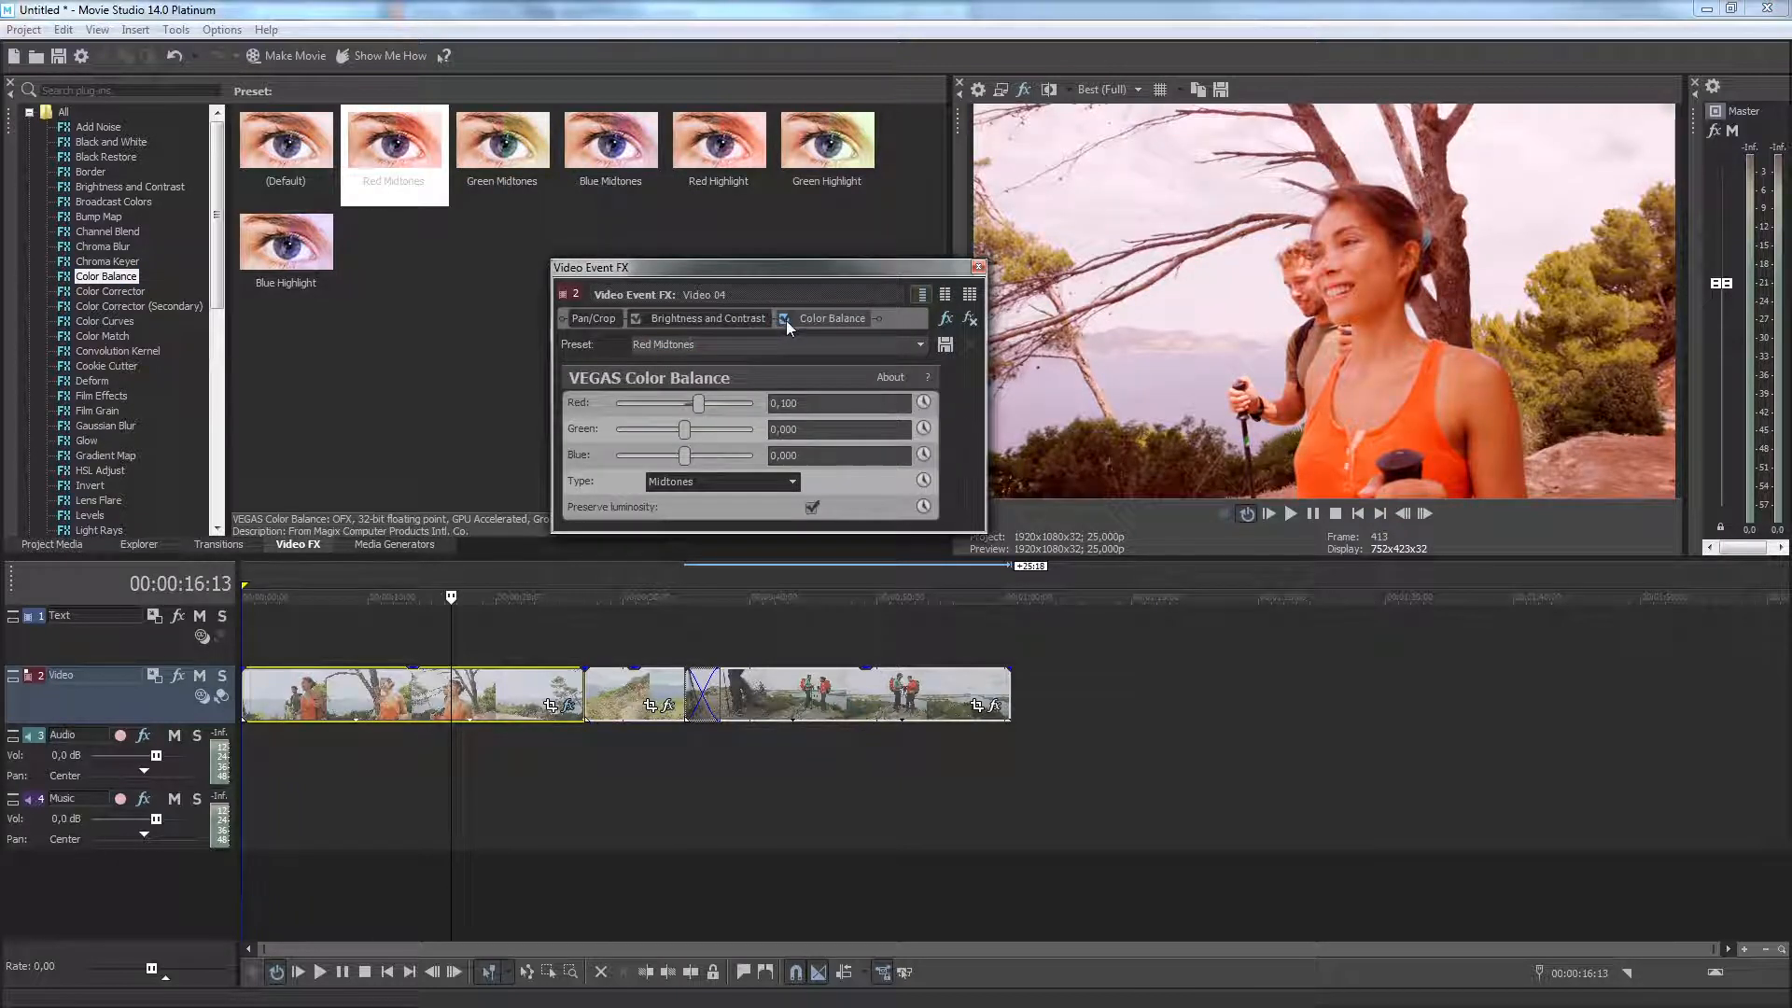
{"action": "left_click_drag", "start_coordinate": [699, 402], "coordinate": [682, 402]}
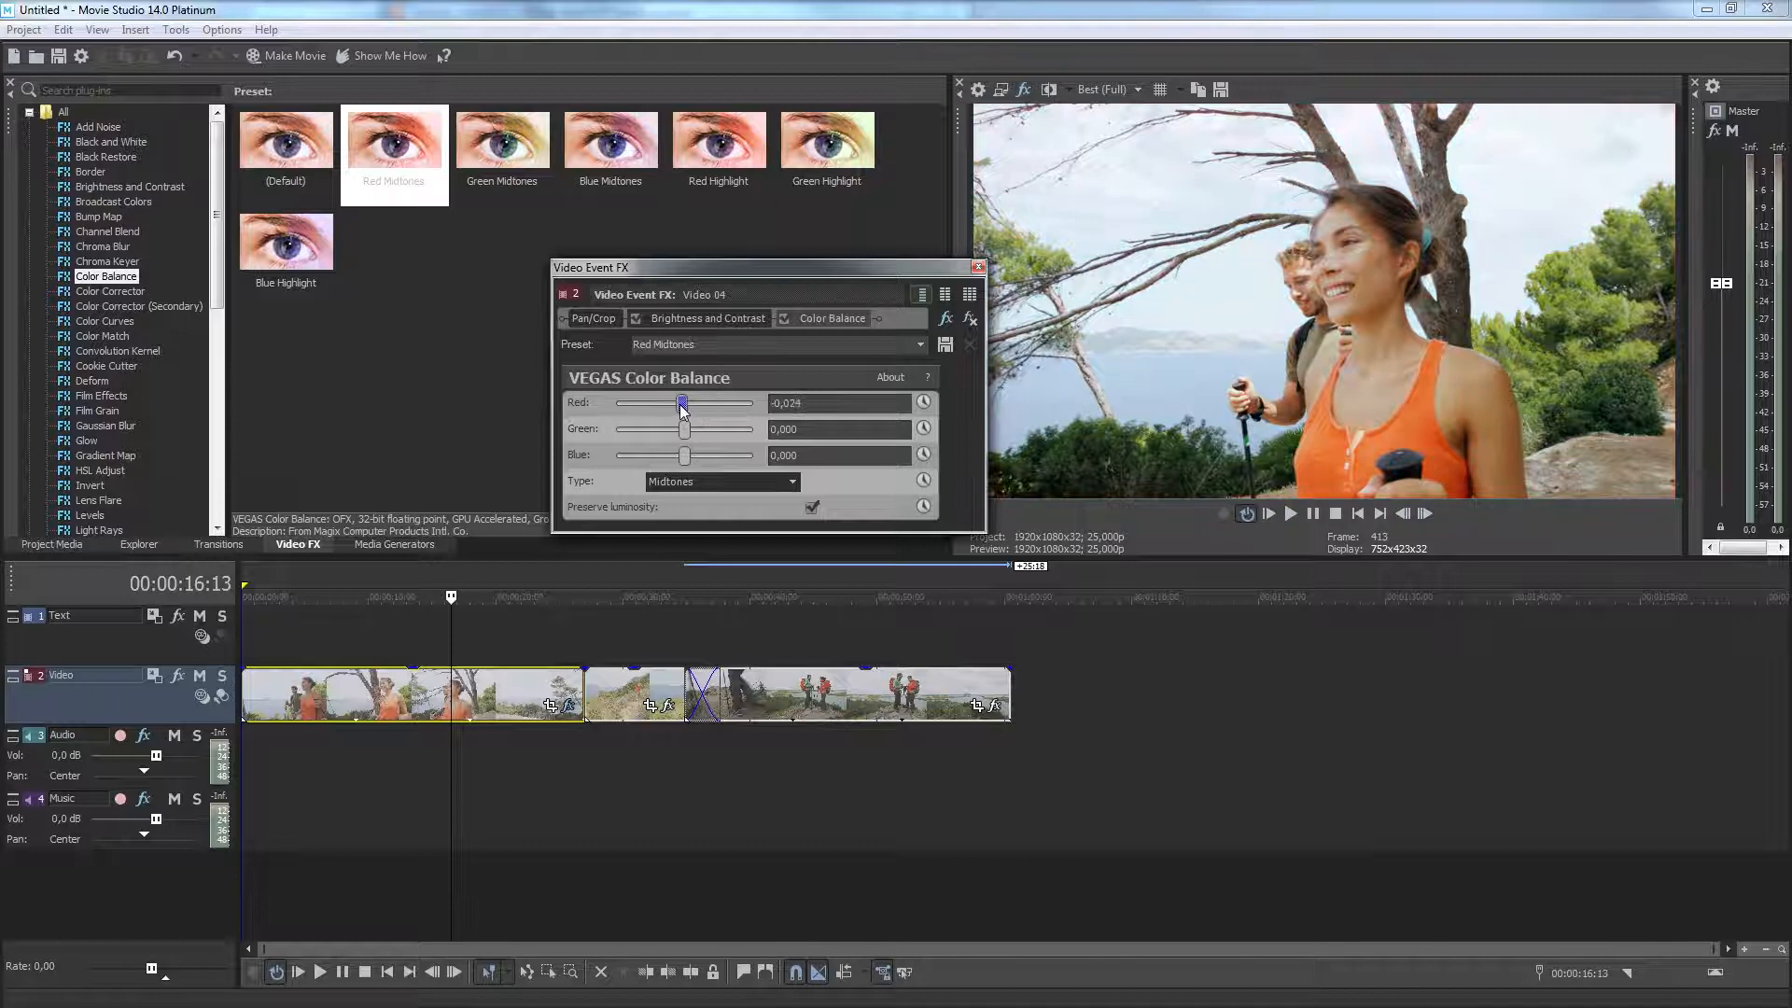
{"action": "left_click_drag", "start_coordinate": [683, 402], "coordinate": [682, 402]}
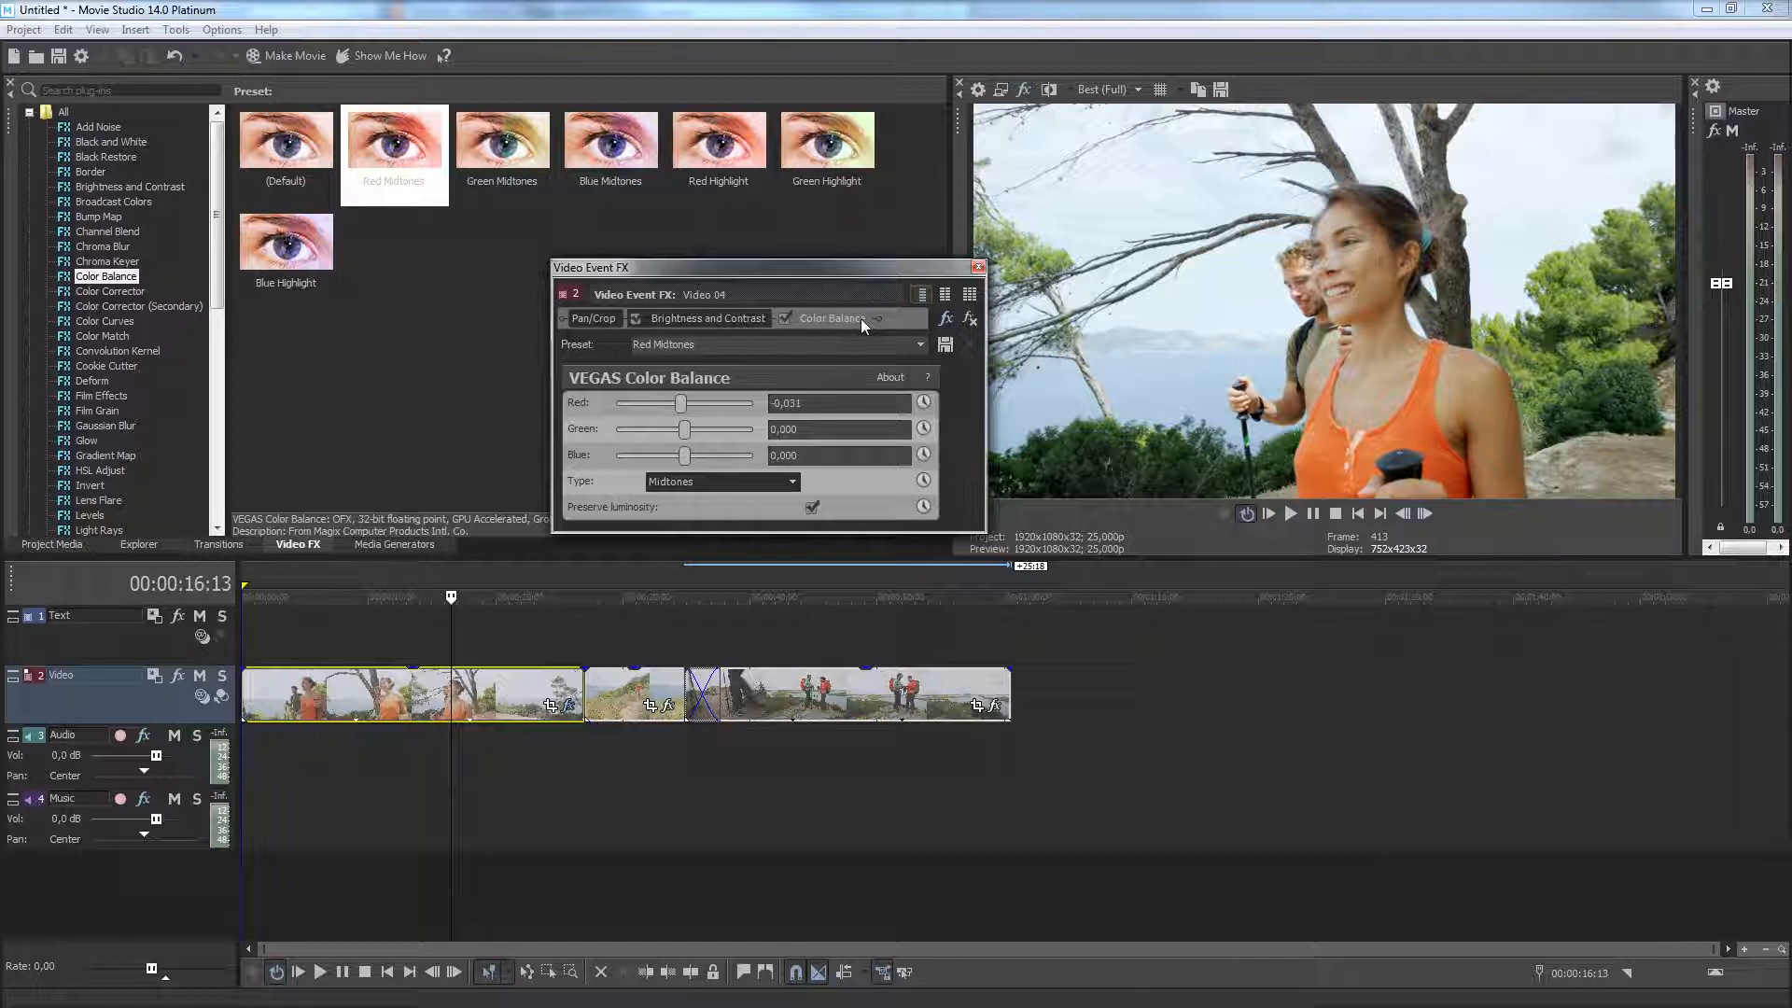
Apply the Blue Midtones Color Balance preset to the Video track, then close Video Track FX
{"action": "left_click", "coordinate": [610, 142]}
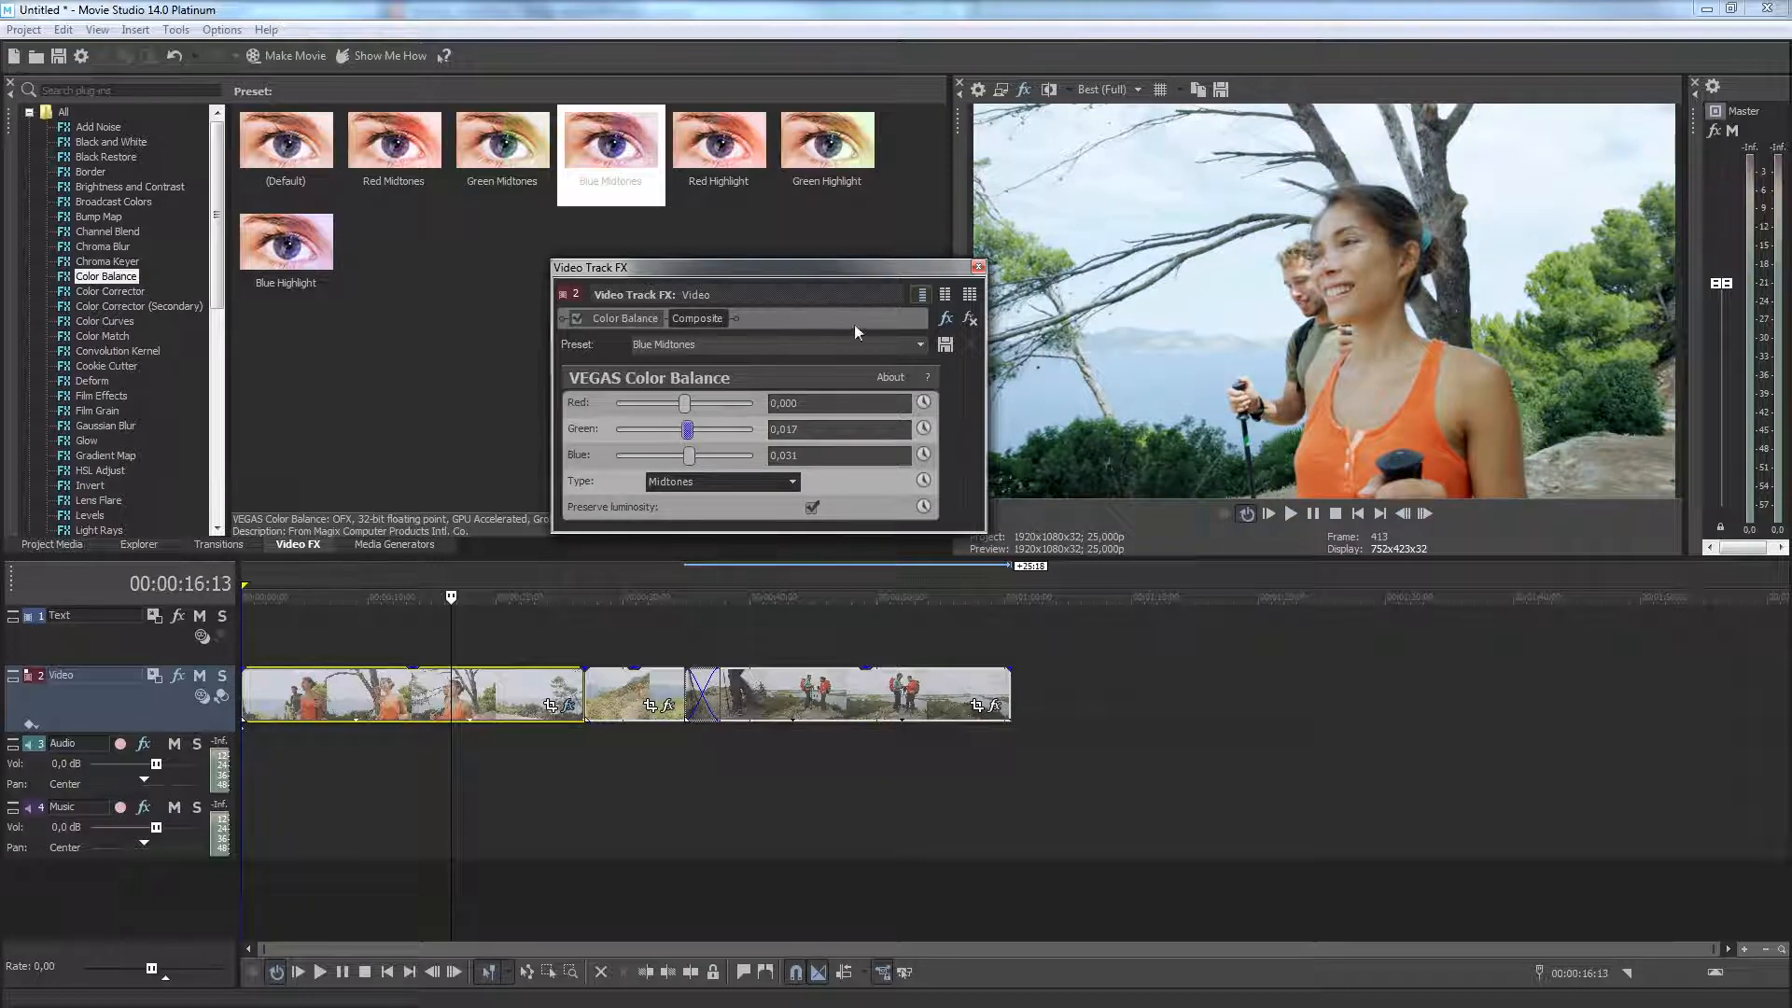
{"action": "left_click", "coordinate": [977, 266]}
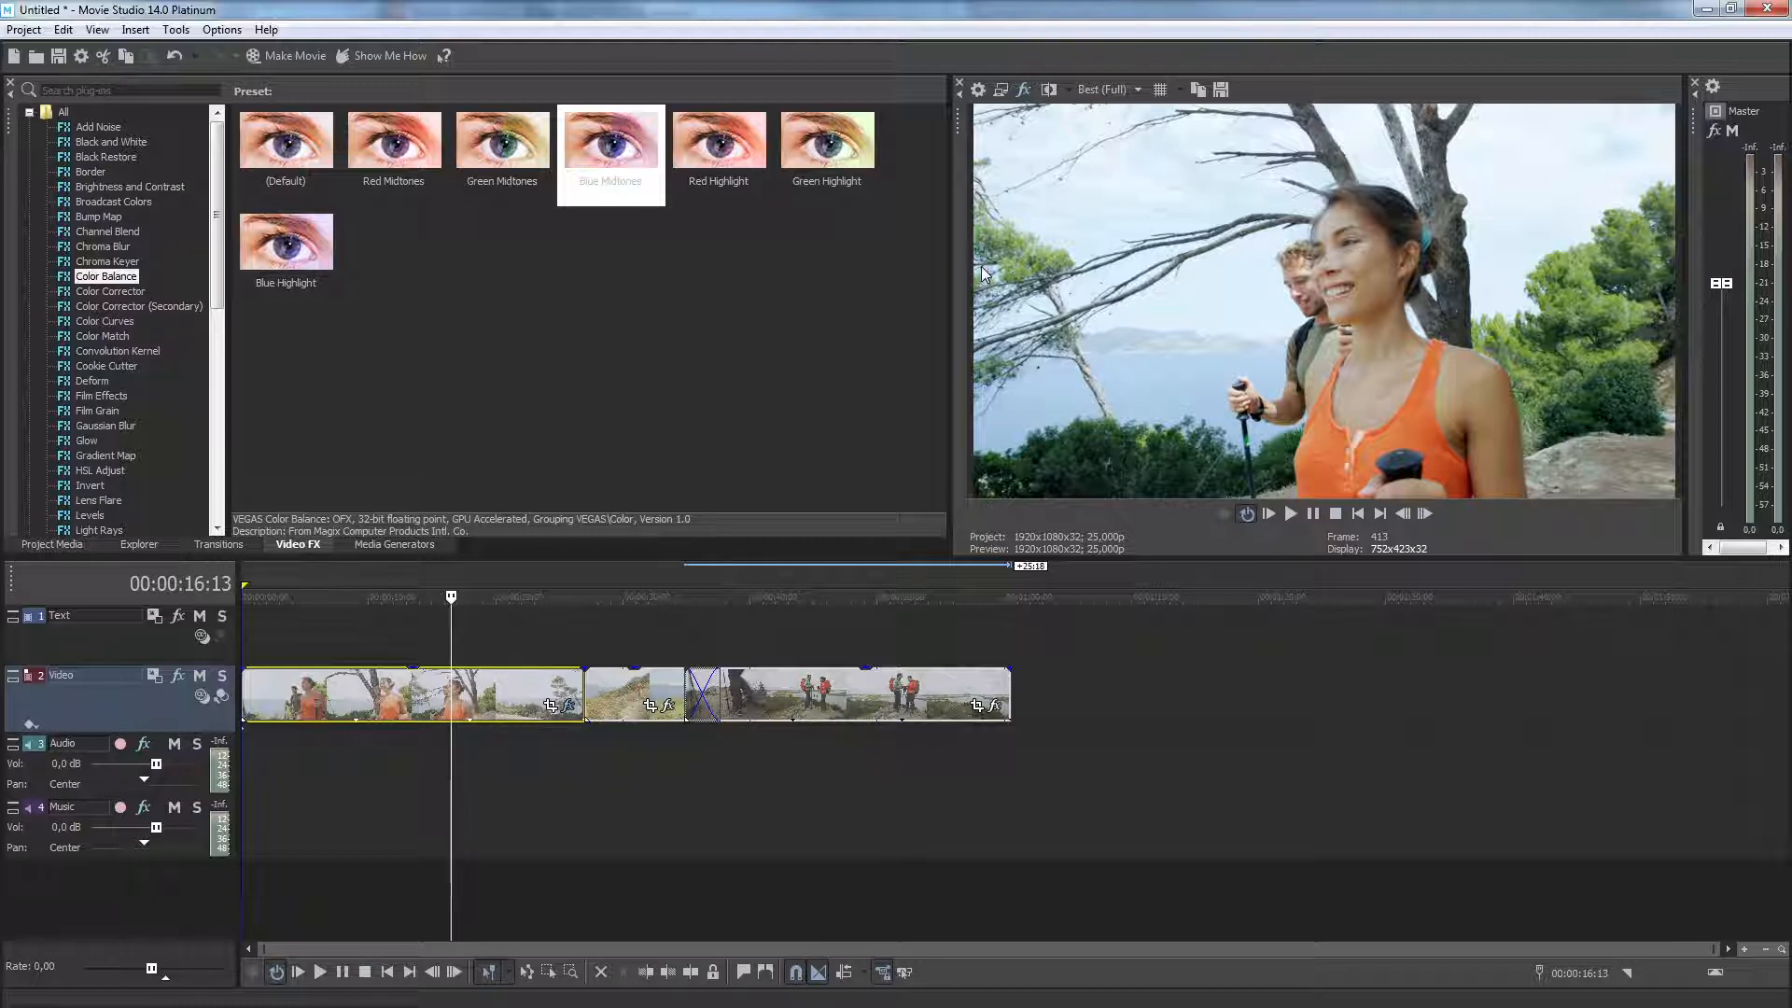
Add the Green Highlight Color Balance preset to the master Video Output FX
{"action": "left_click", "coordinate": [826, 142]}
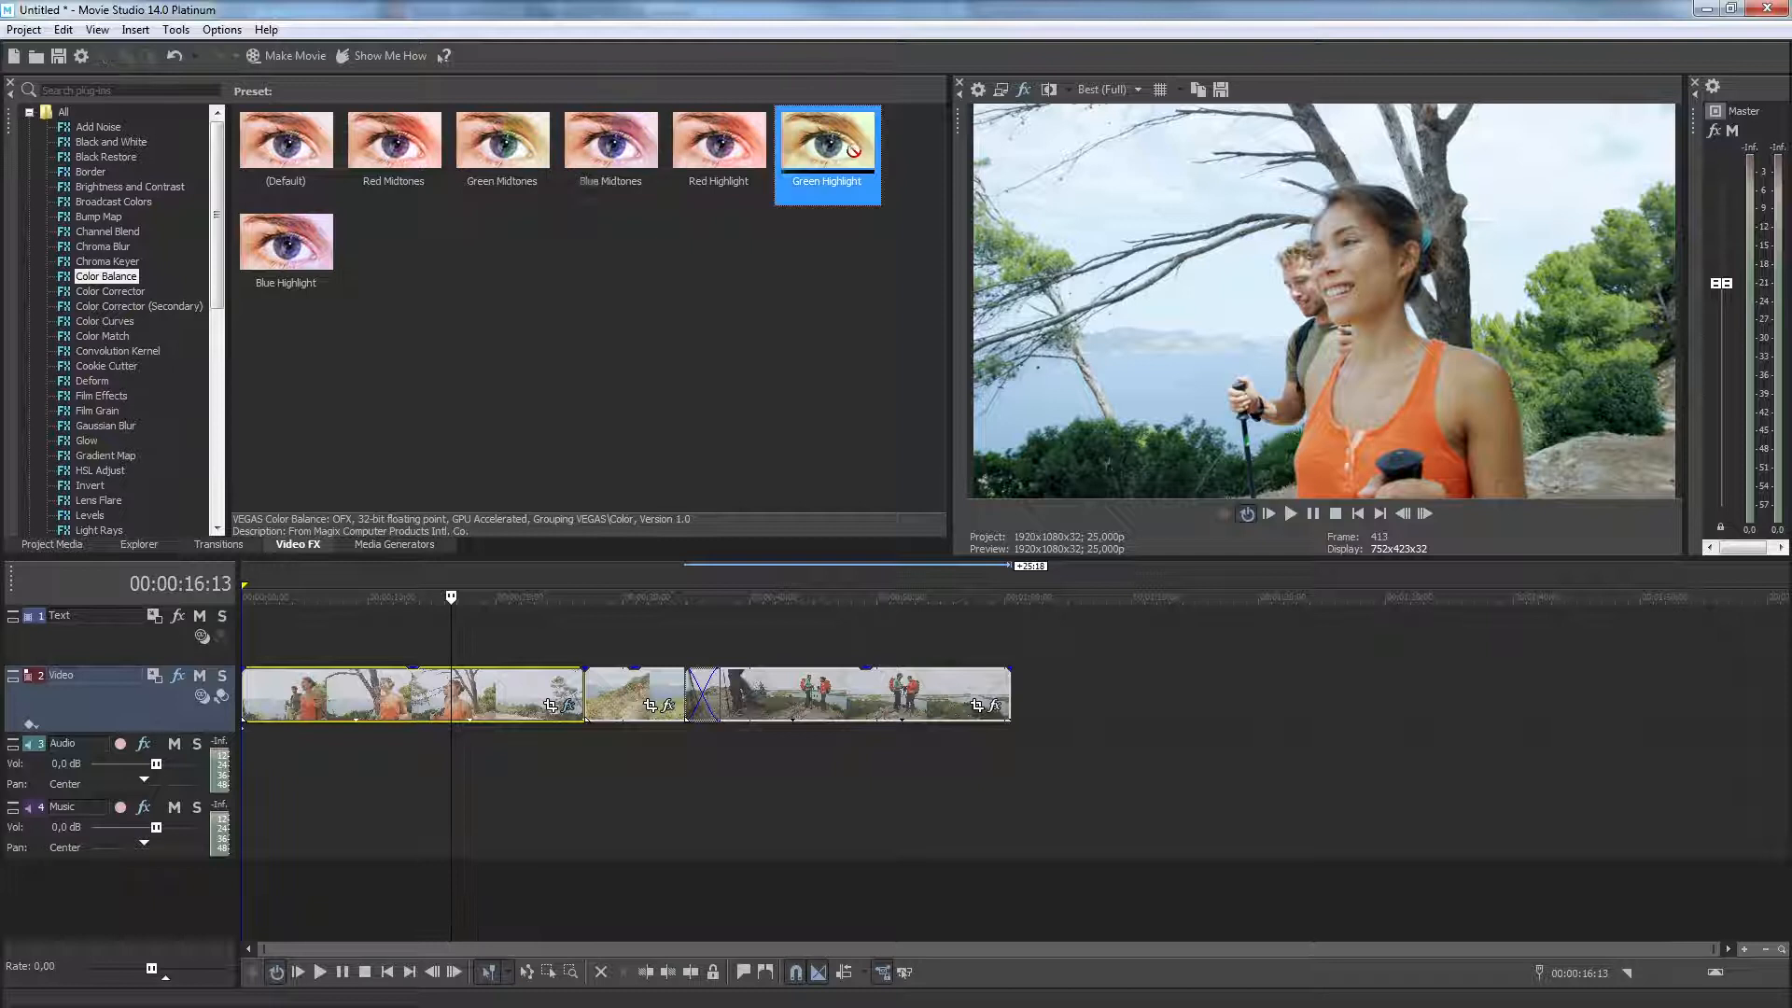
{"action": "double_click", "coordinate": [826, 142]}
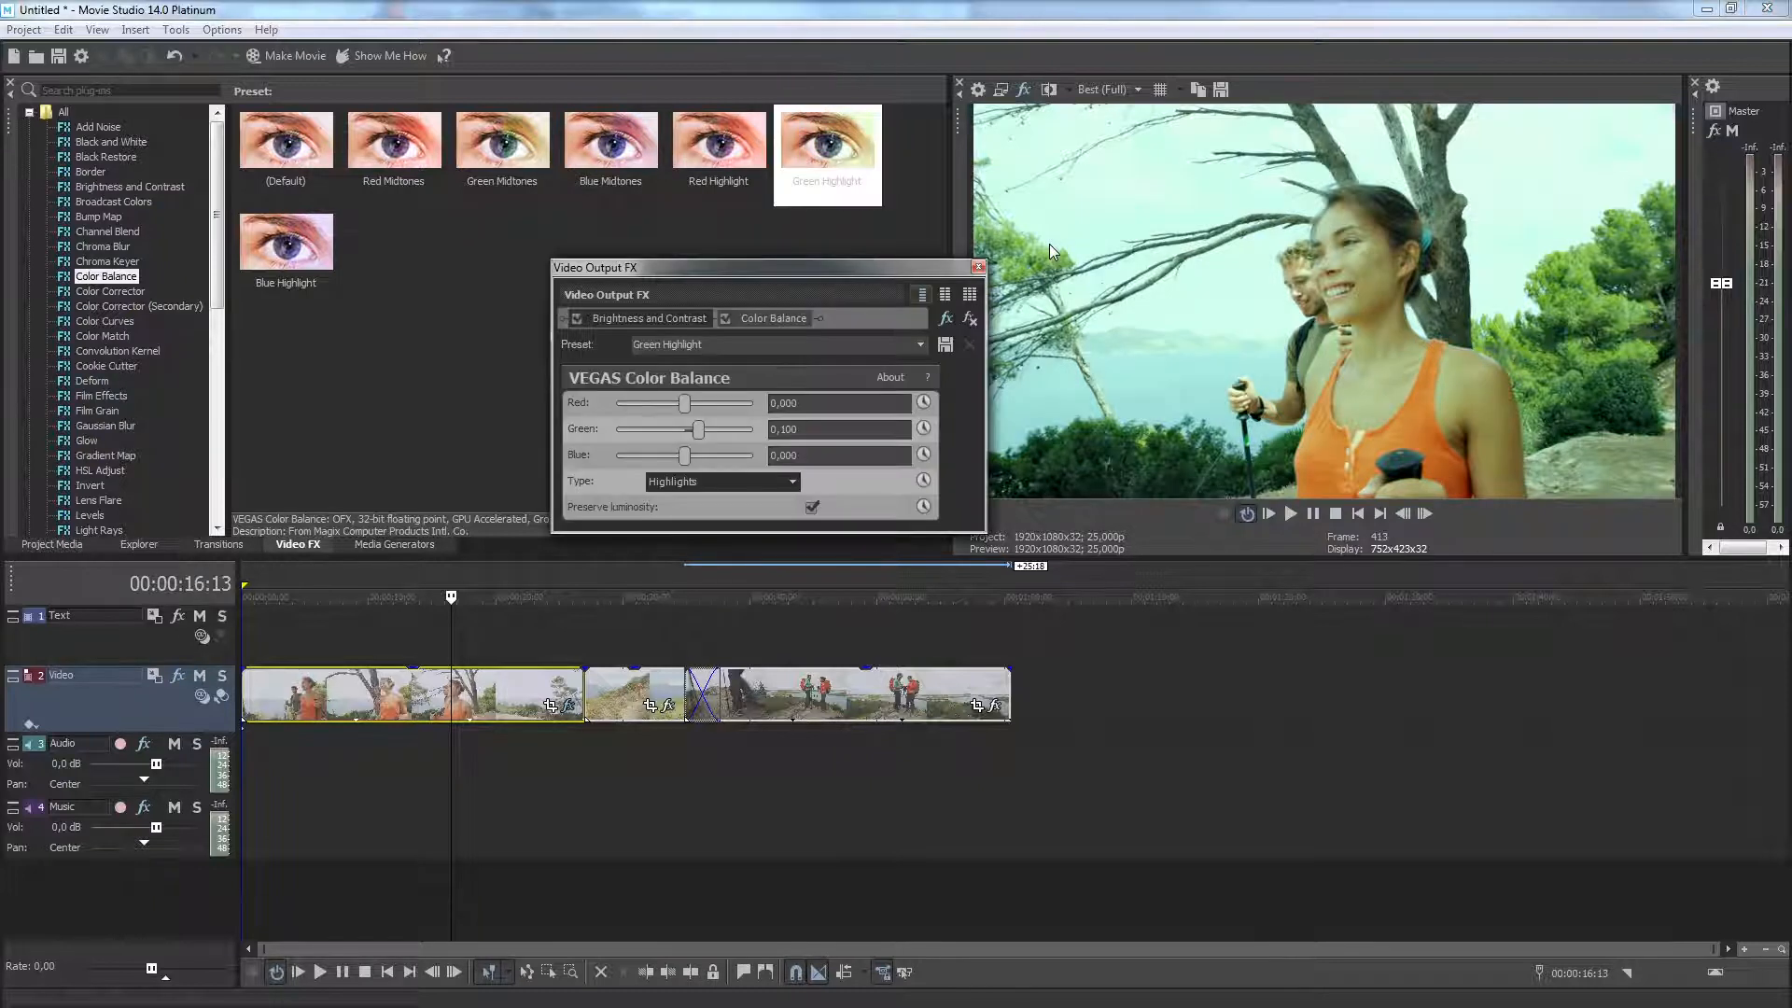